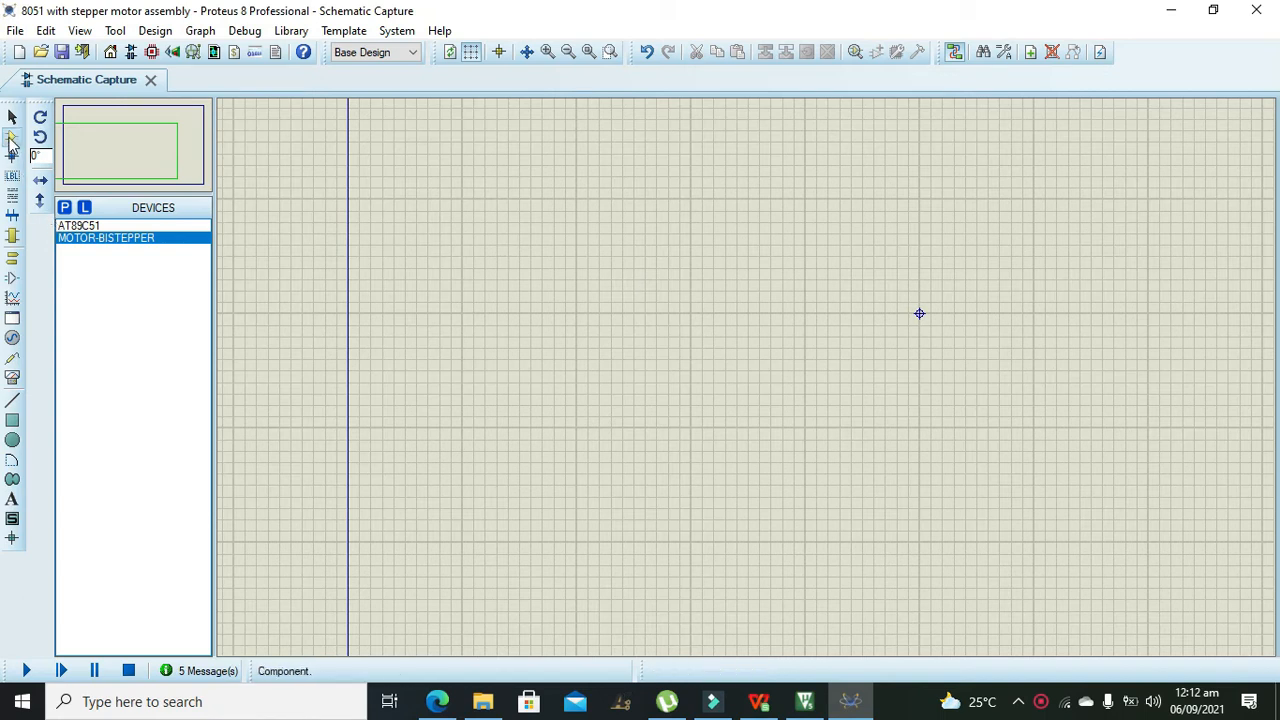
# Search the device library for 89c51 and add the AT89C51 microcontroller to the project
pyautogui.click(64, 207)
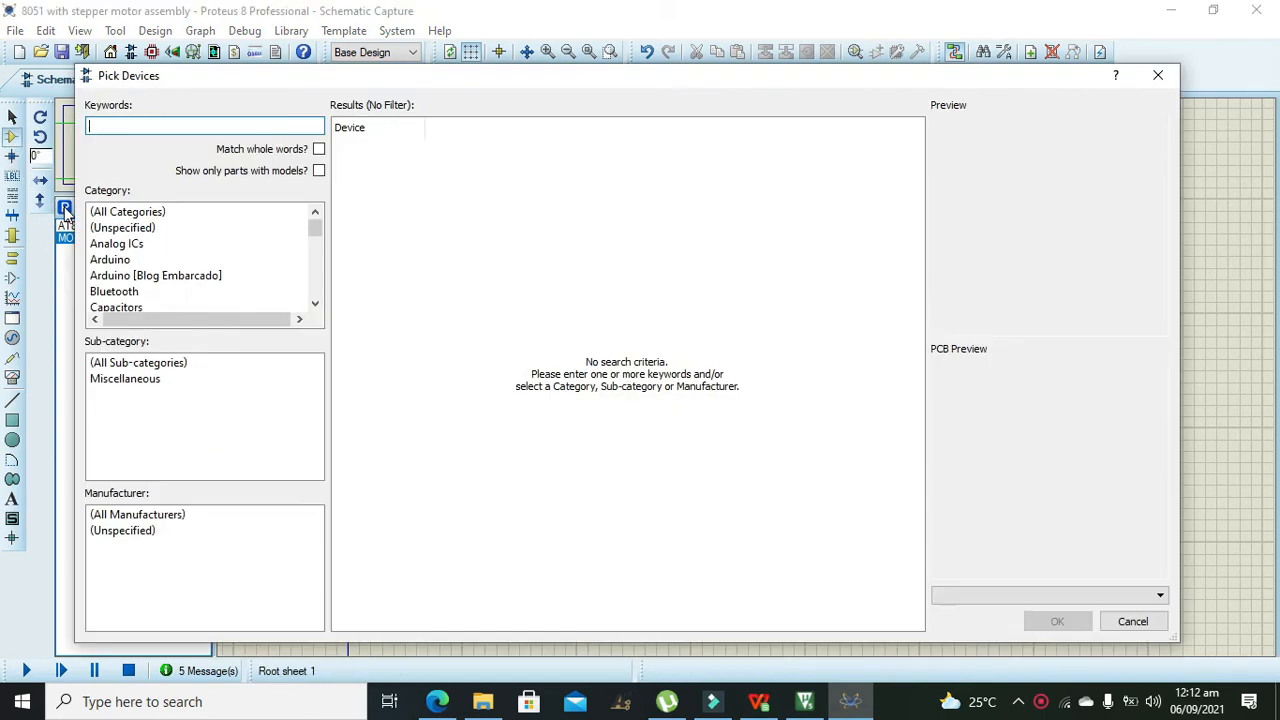
pyautogui.moveTo(116, 243)
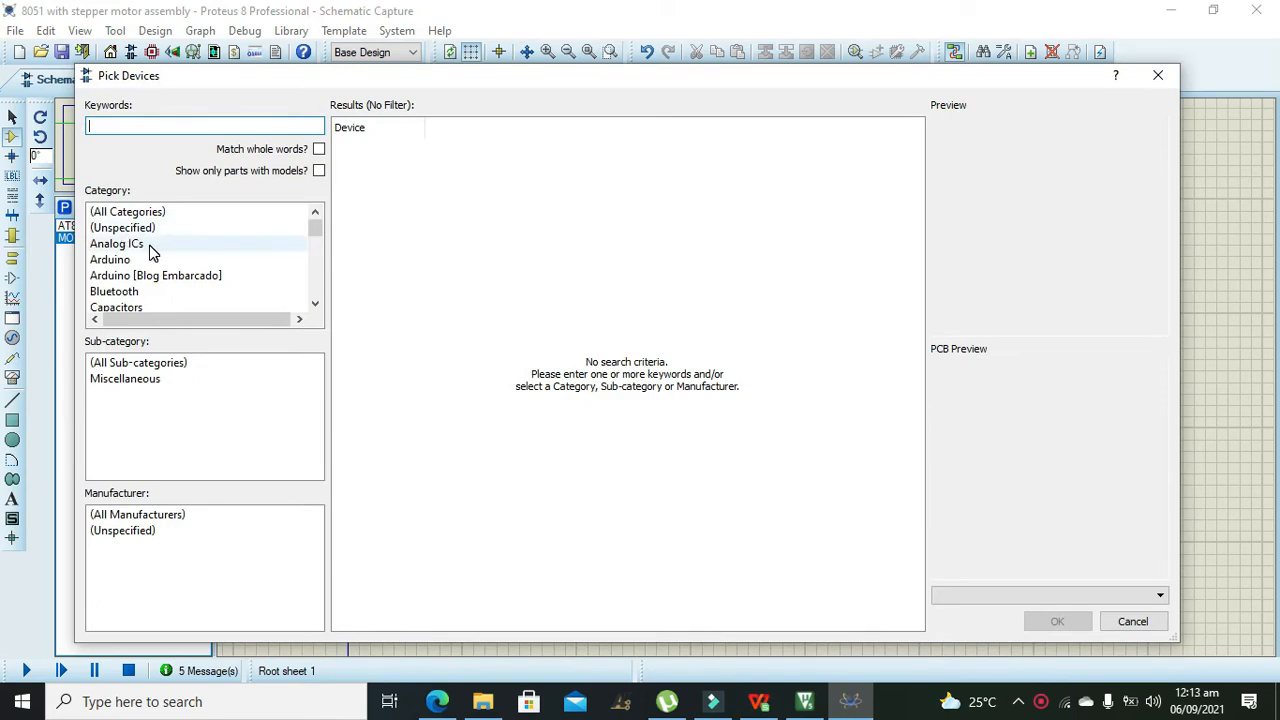
pyautogui.write('89c51')
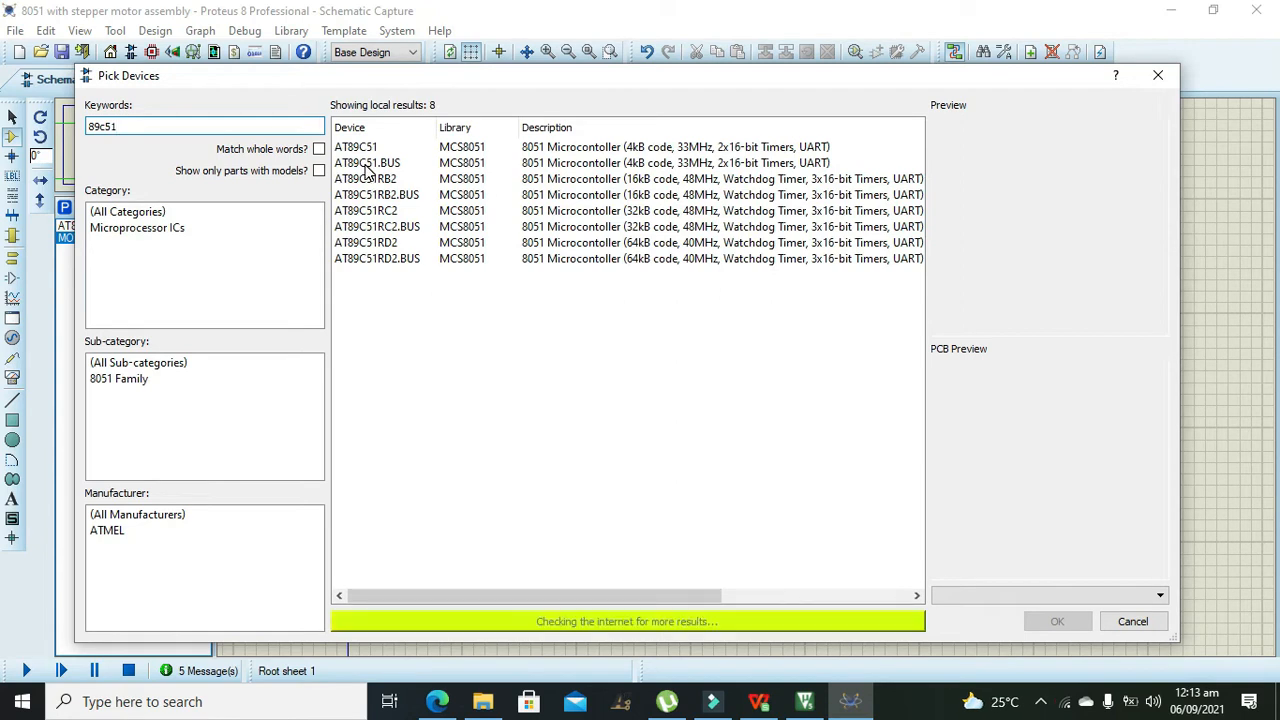
pyautogui.click(355, 147)
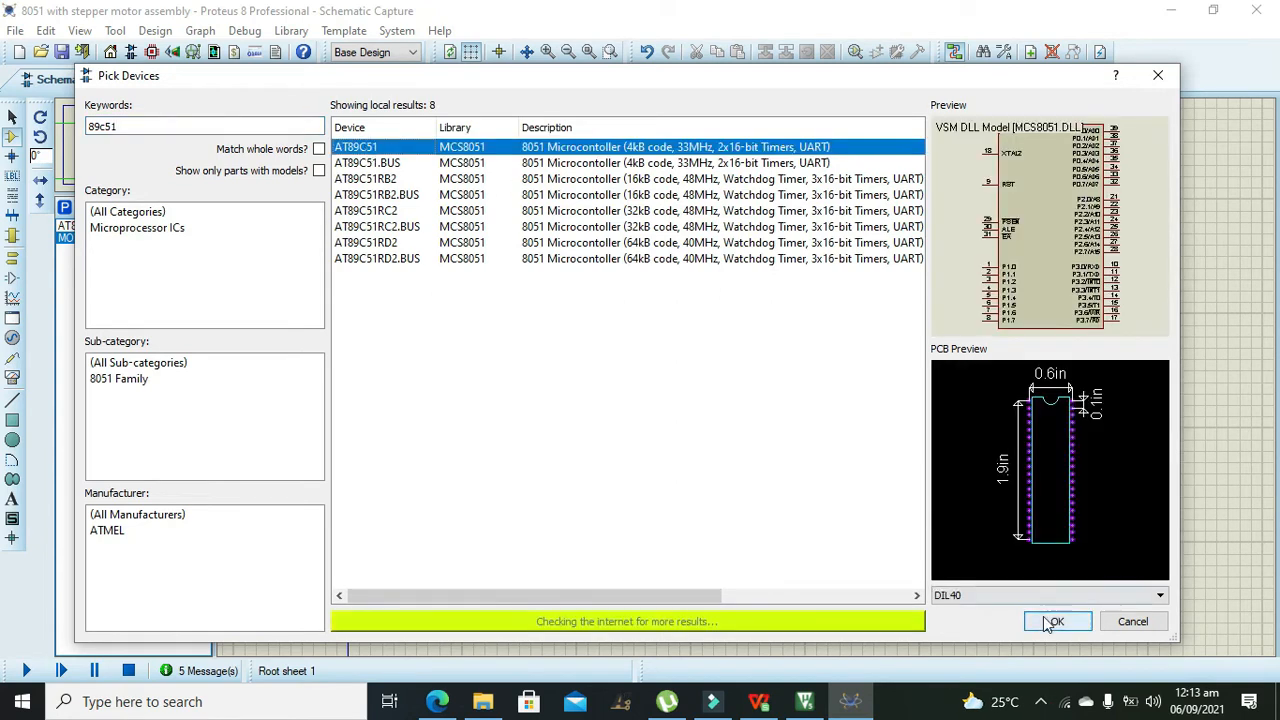
pyautogui.click(1055, 621)
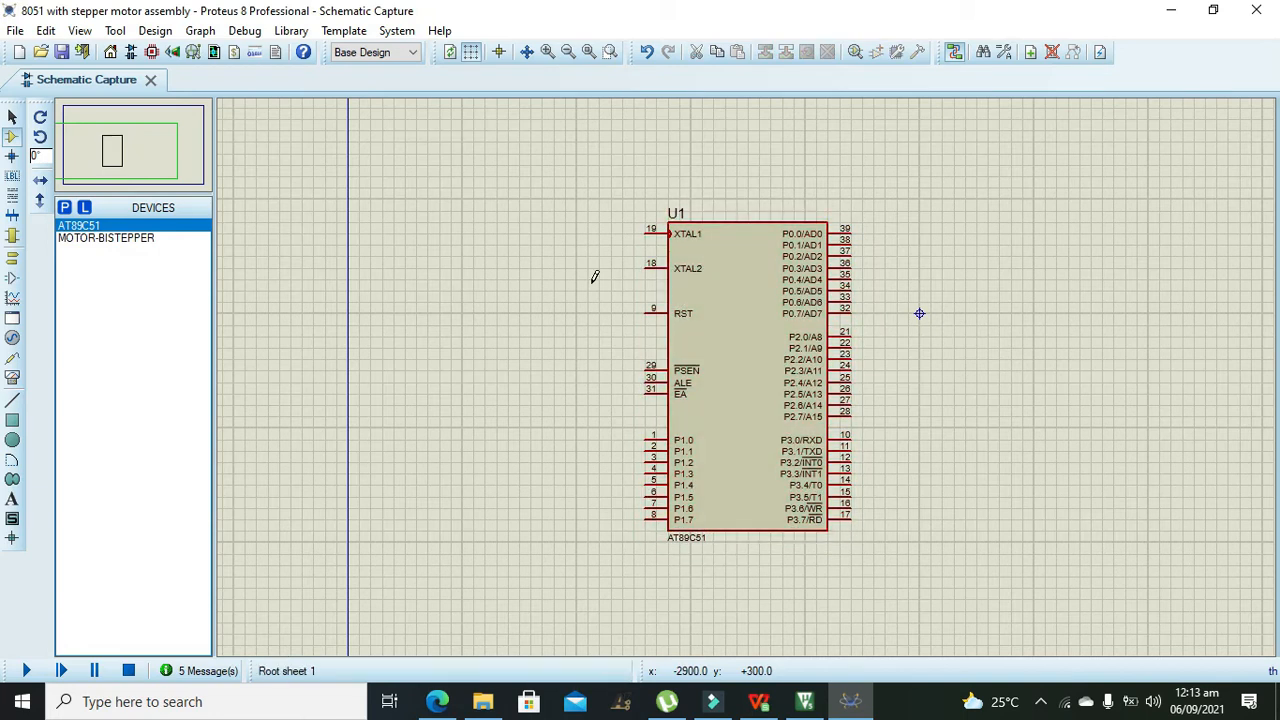
# Search for 'stepper motor' and choose the MOTOR-BISTEPPER bipolar stepper part
pyautogui.click(64, 207)
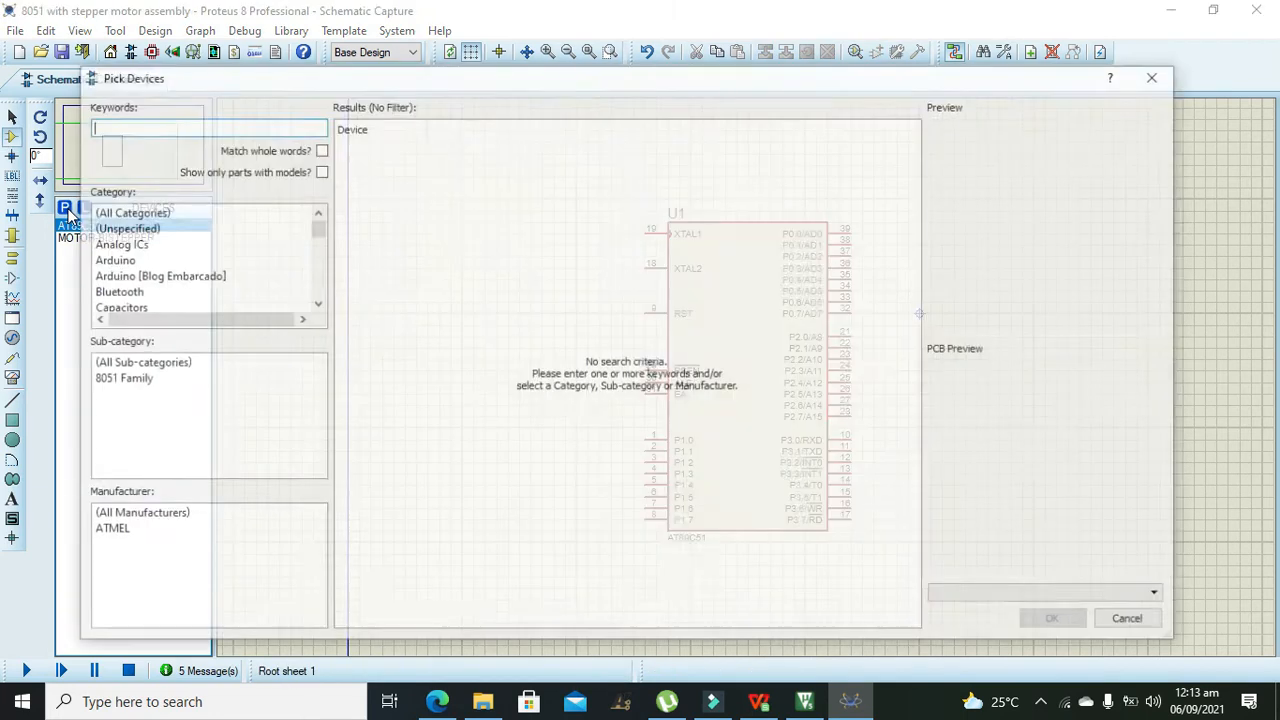
pyautogui.write('ste')
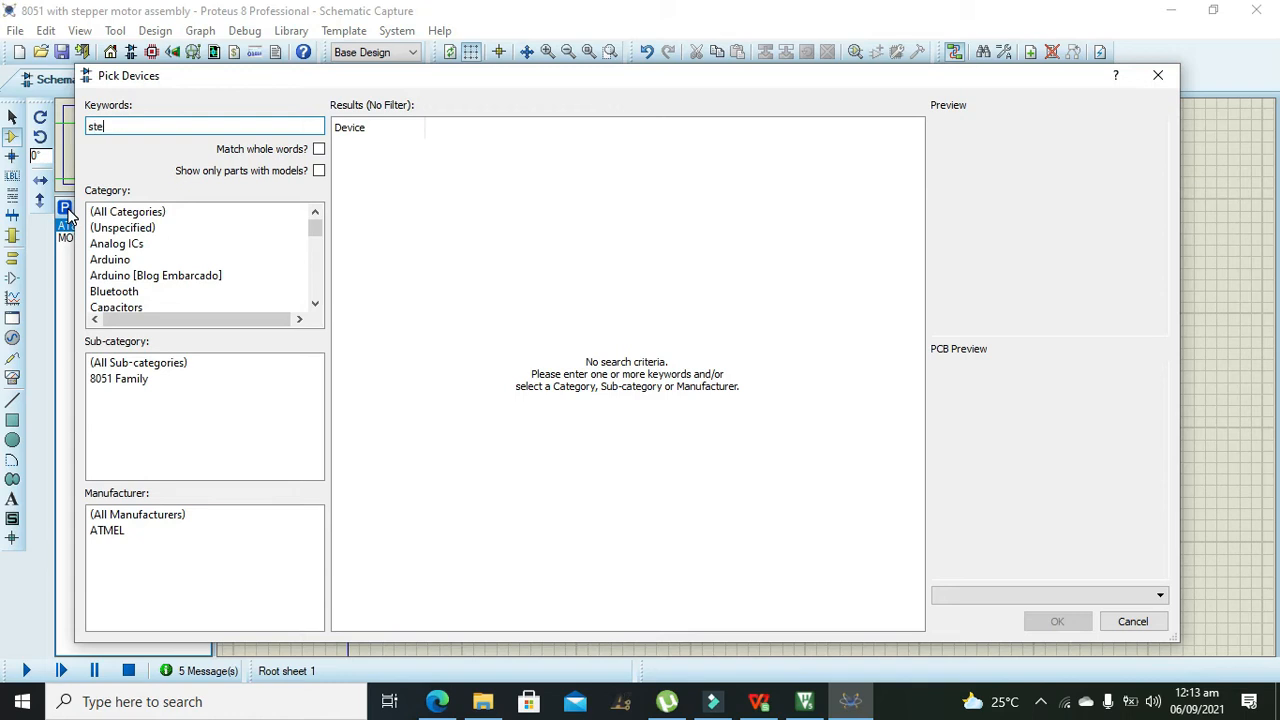
pyautogui.write('pper')
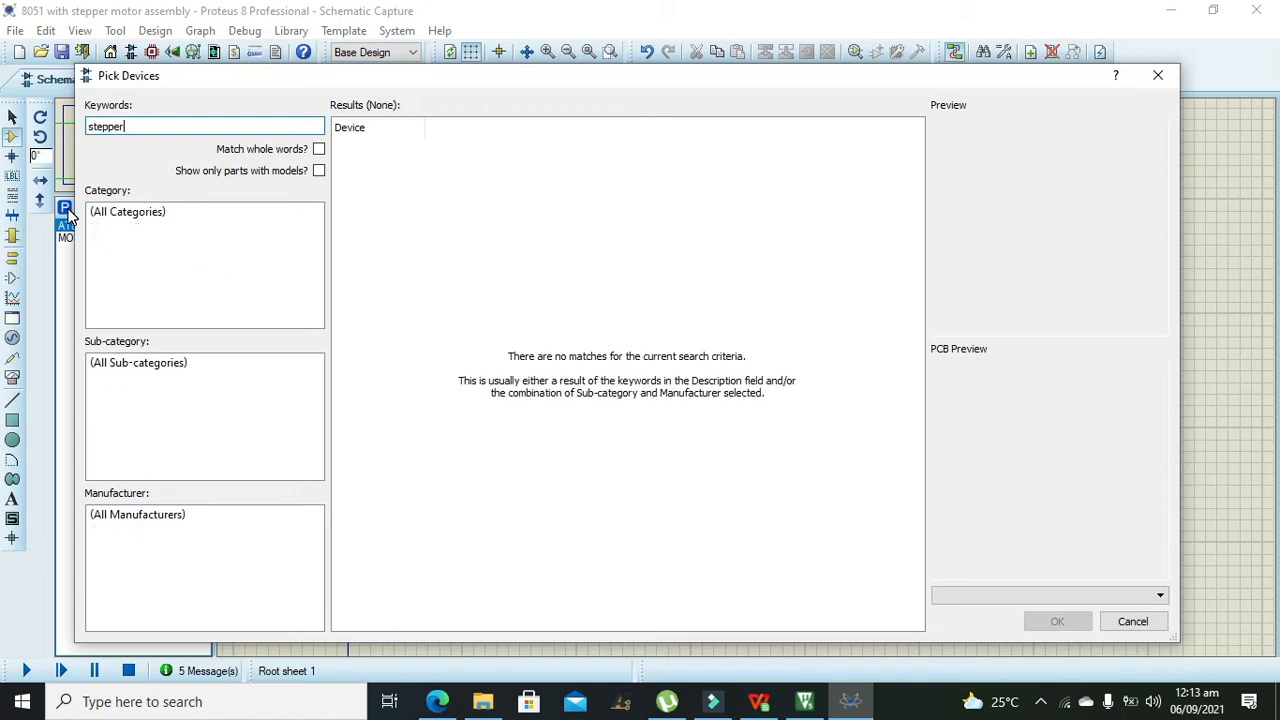
pyautogui.write('motor')
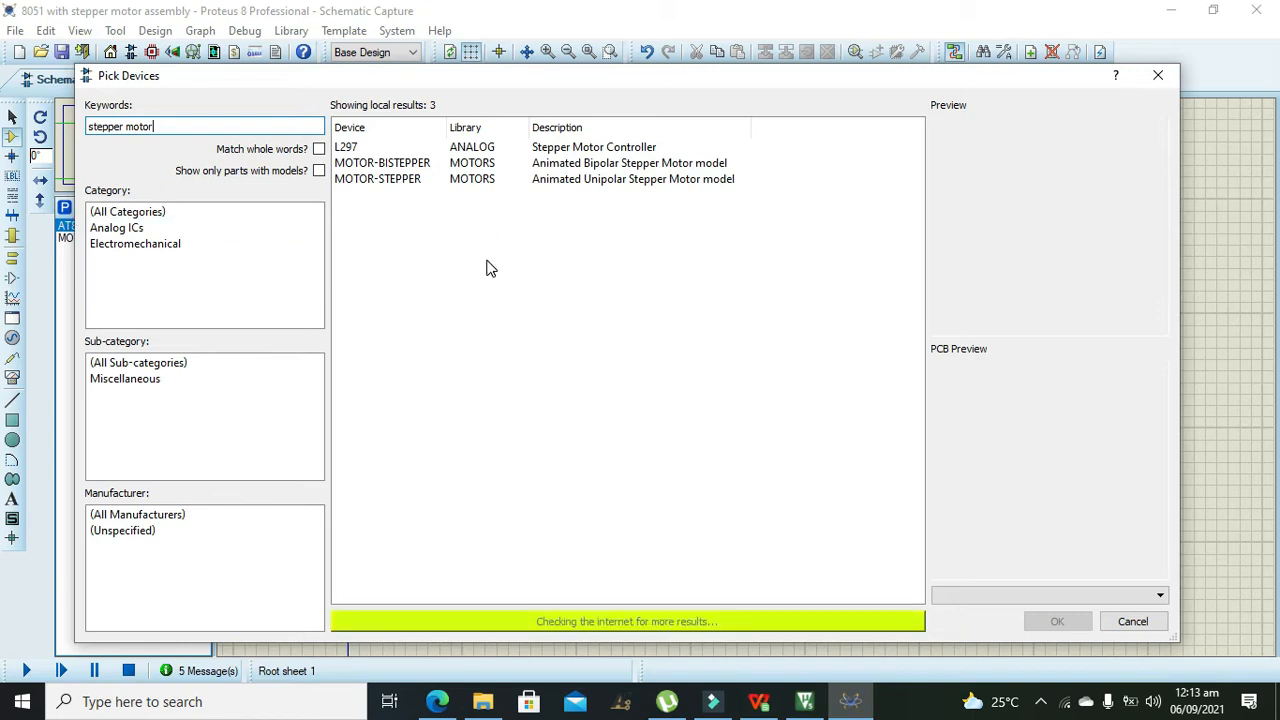
pyautogui.click(377, 178)
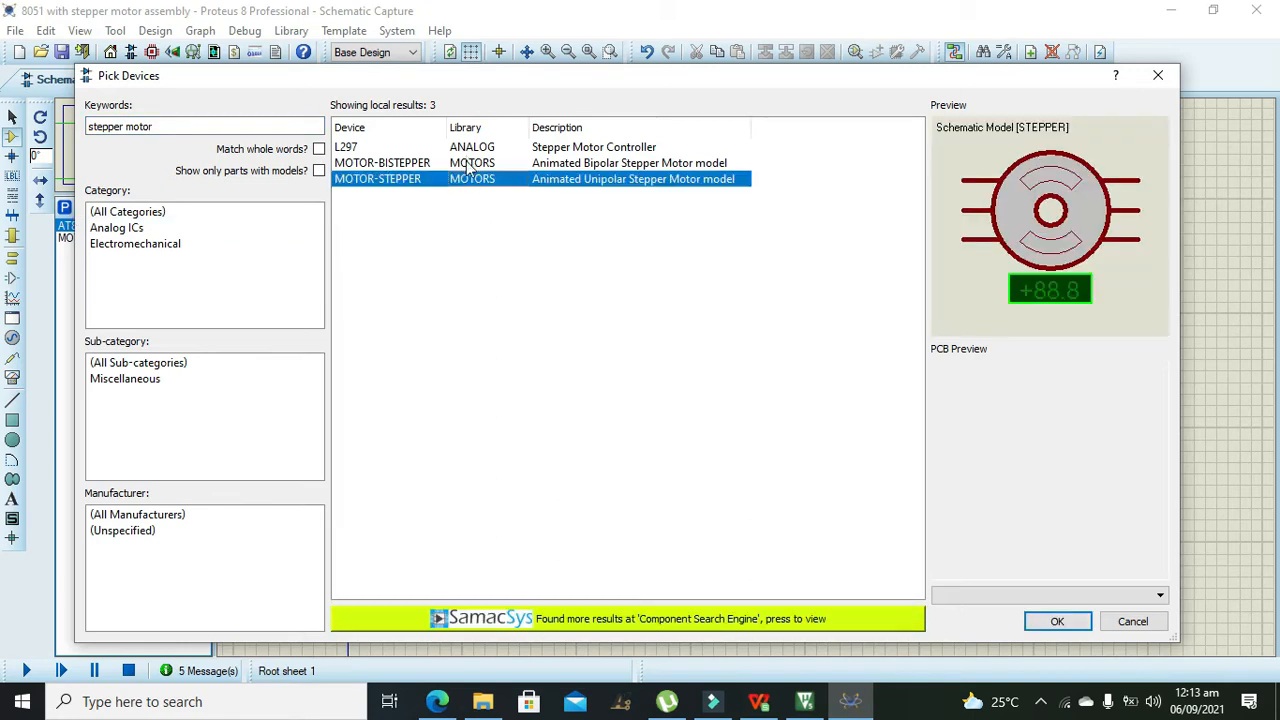
pyautogui.click(1057, 621)
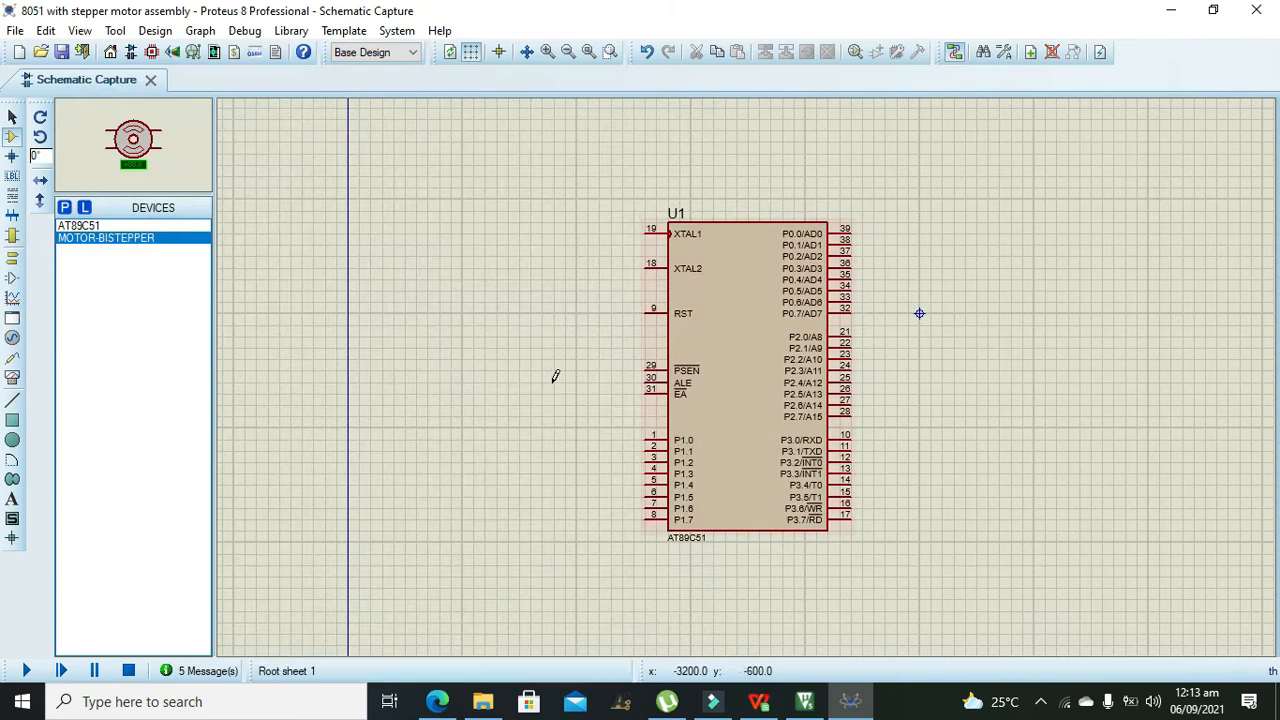
# Place the bipolar stepper motor below-left of the AT89C51
pyautogui.click(427, 478)
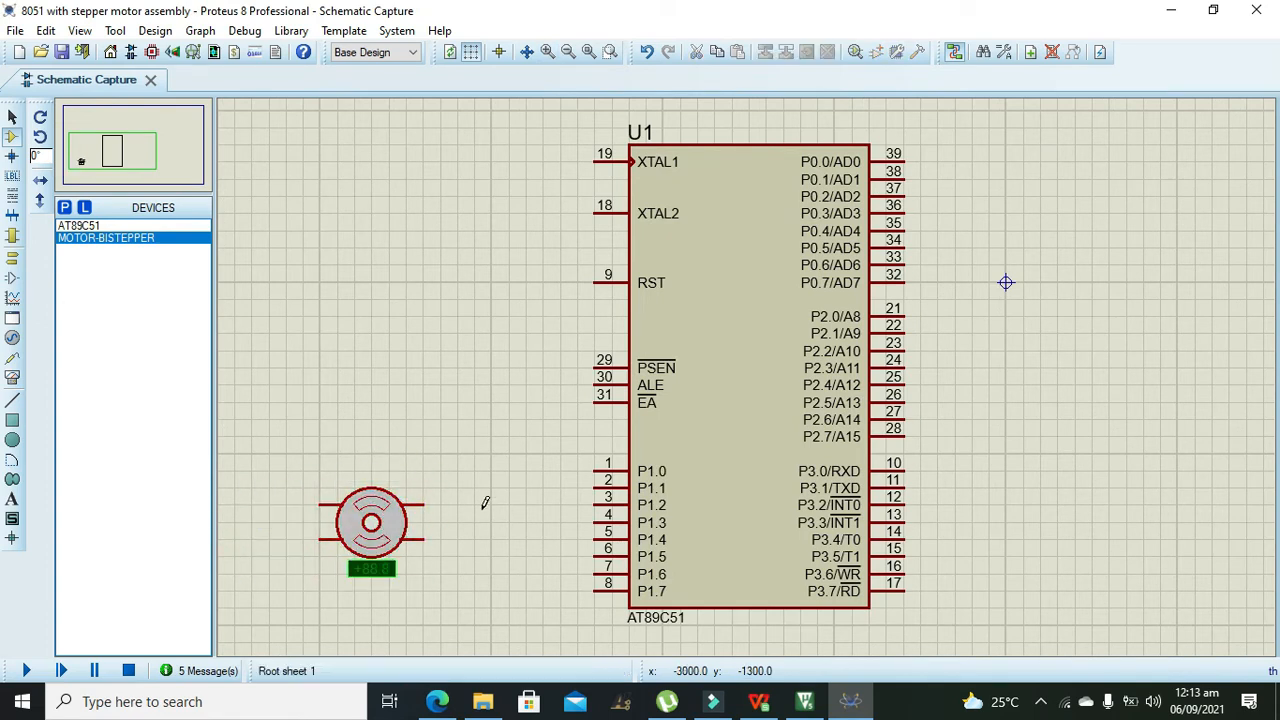
pyautogui.moveTo(507, 490)
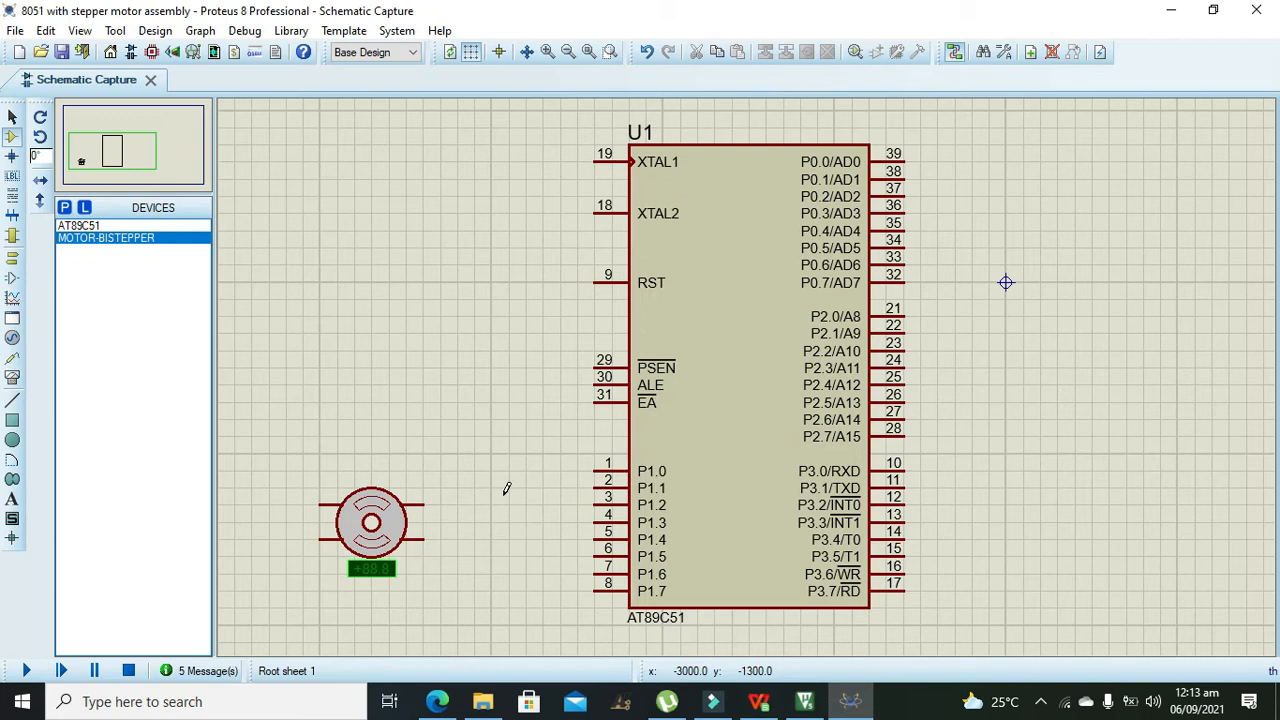
pyautogui.moveTo(598, 462)
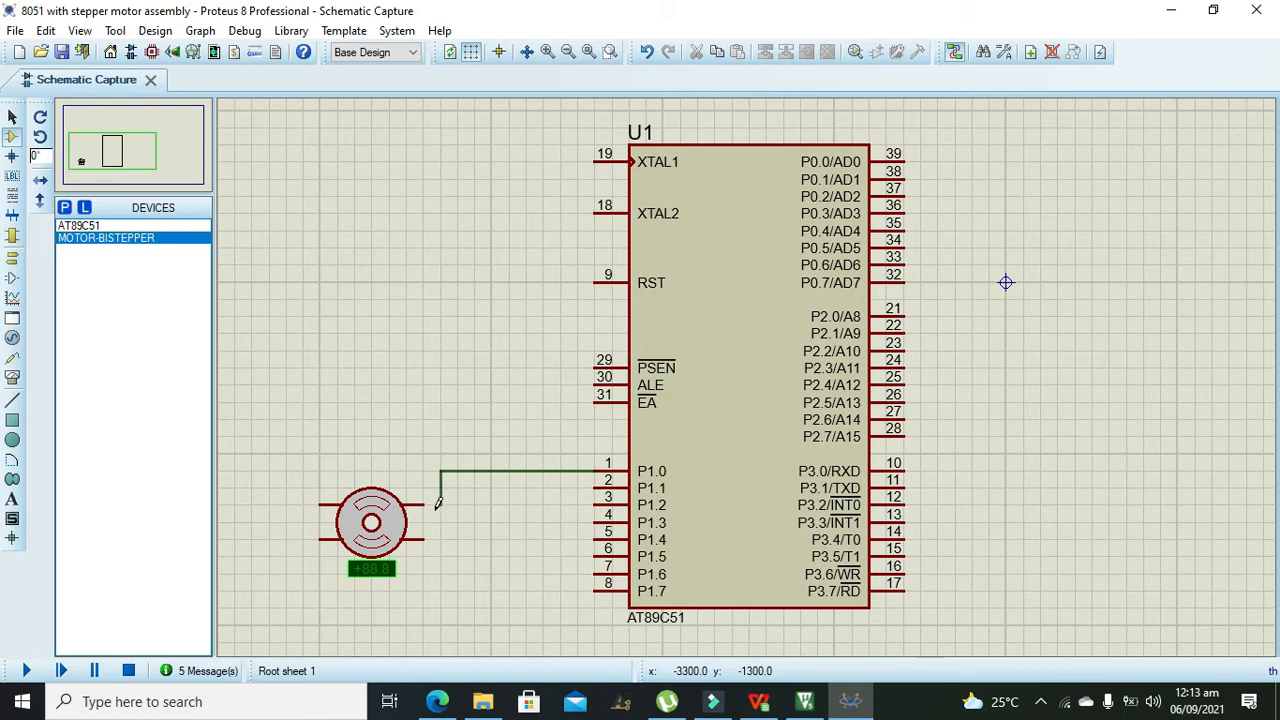
# Wire the motor terminals to AT89C51 pins P1.0 through P1.3
pyautogui.click(371, 523)
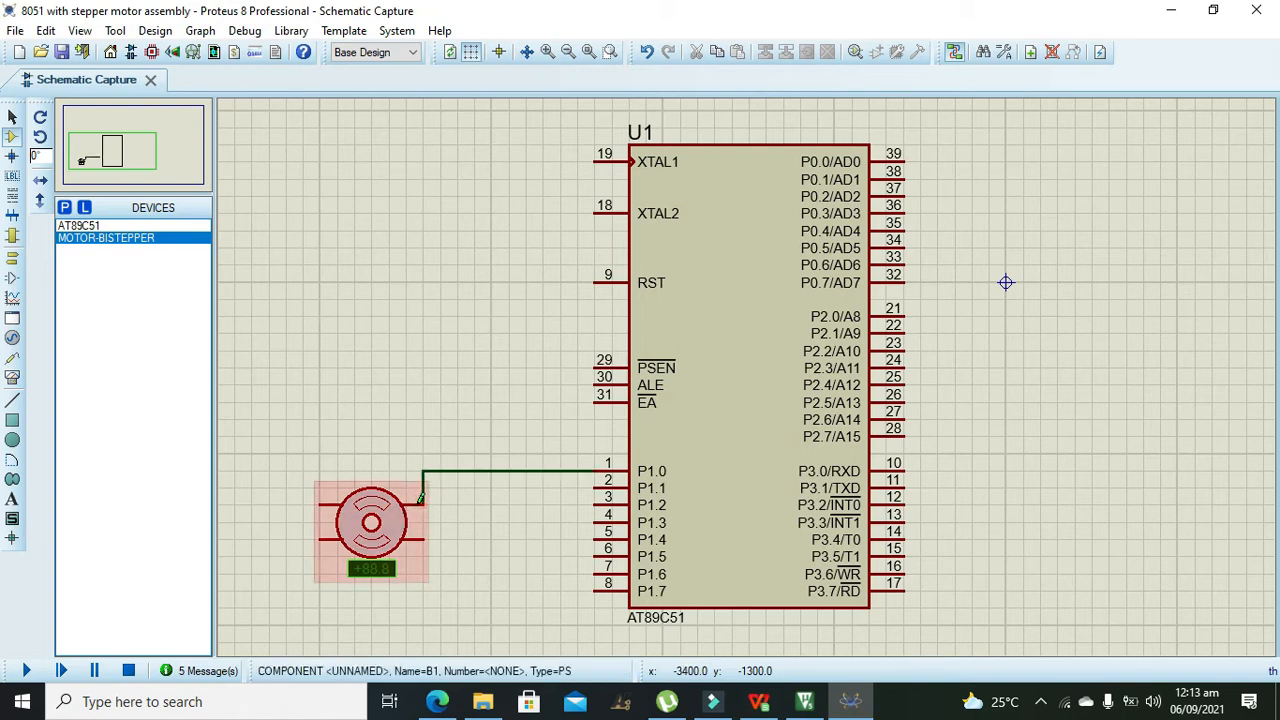
pyautogui.moveTo(345, 505)
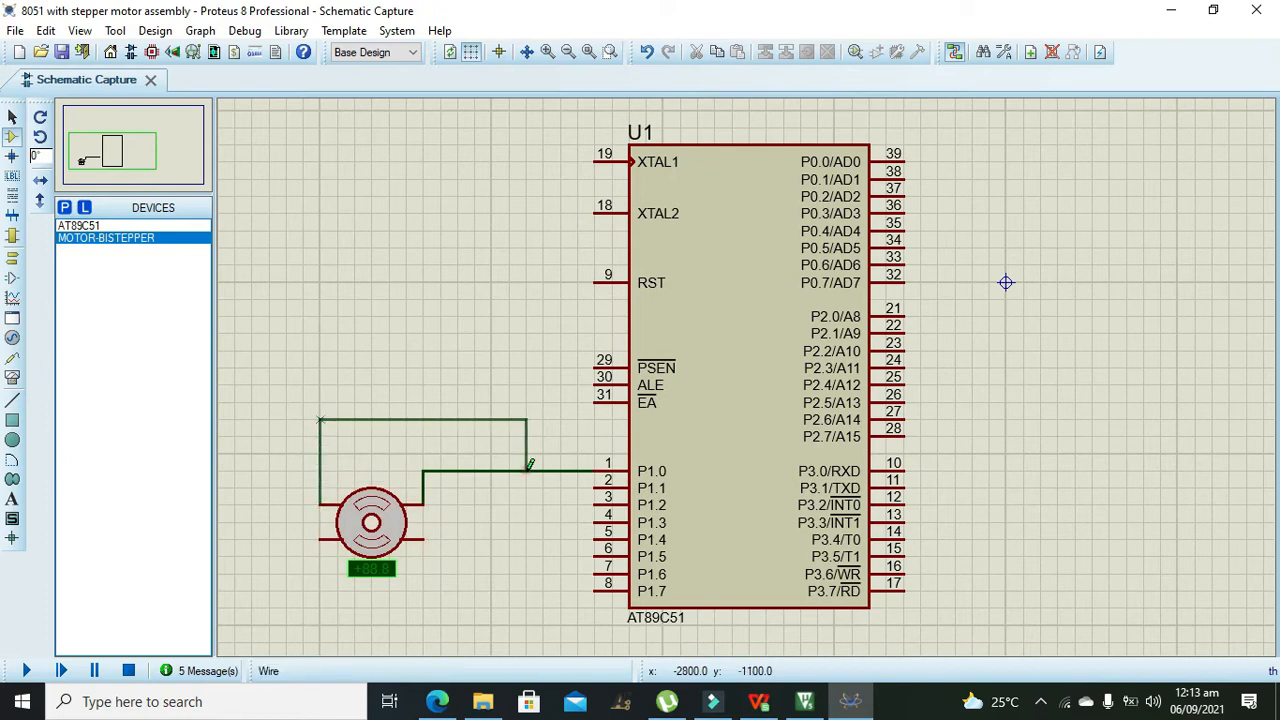
pyautogui.click(745, 375)
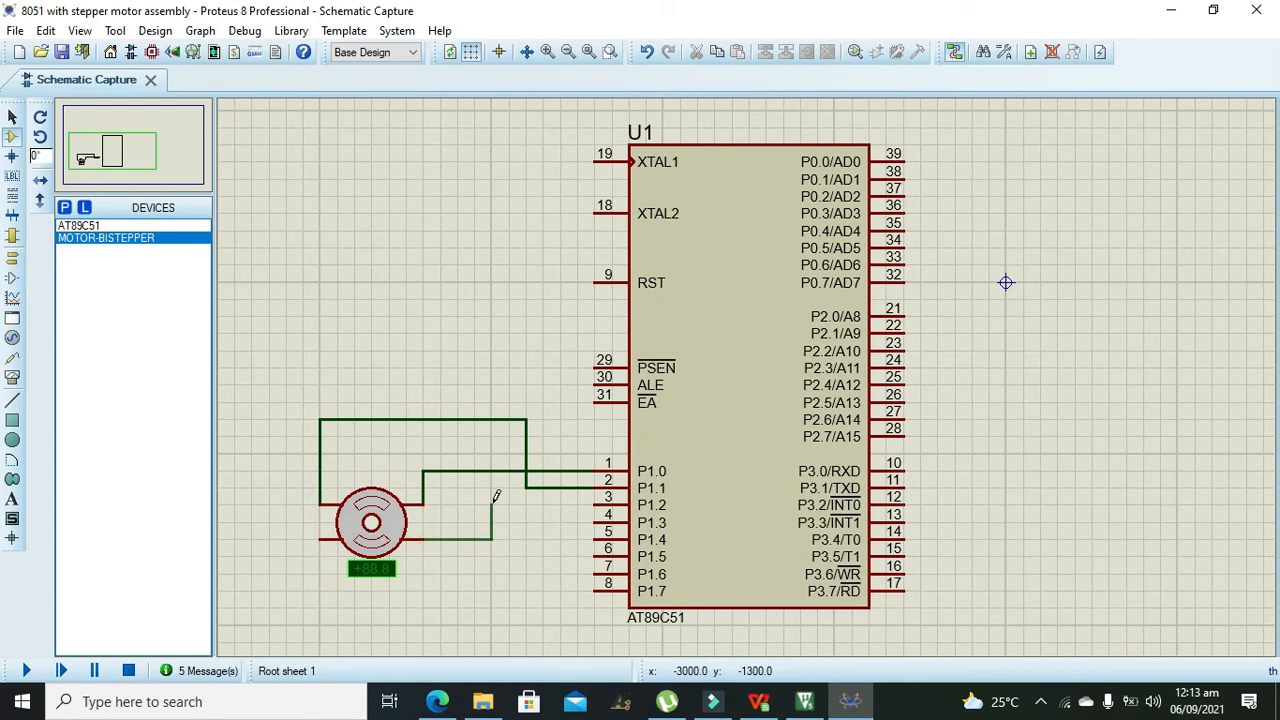
pyautogui.moveTo(320, 535)
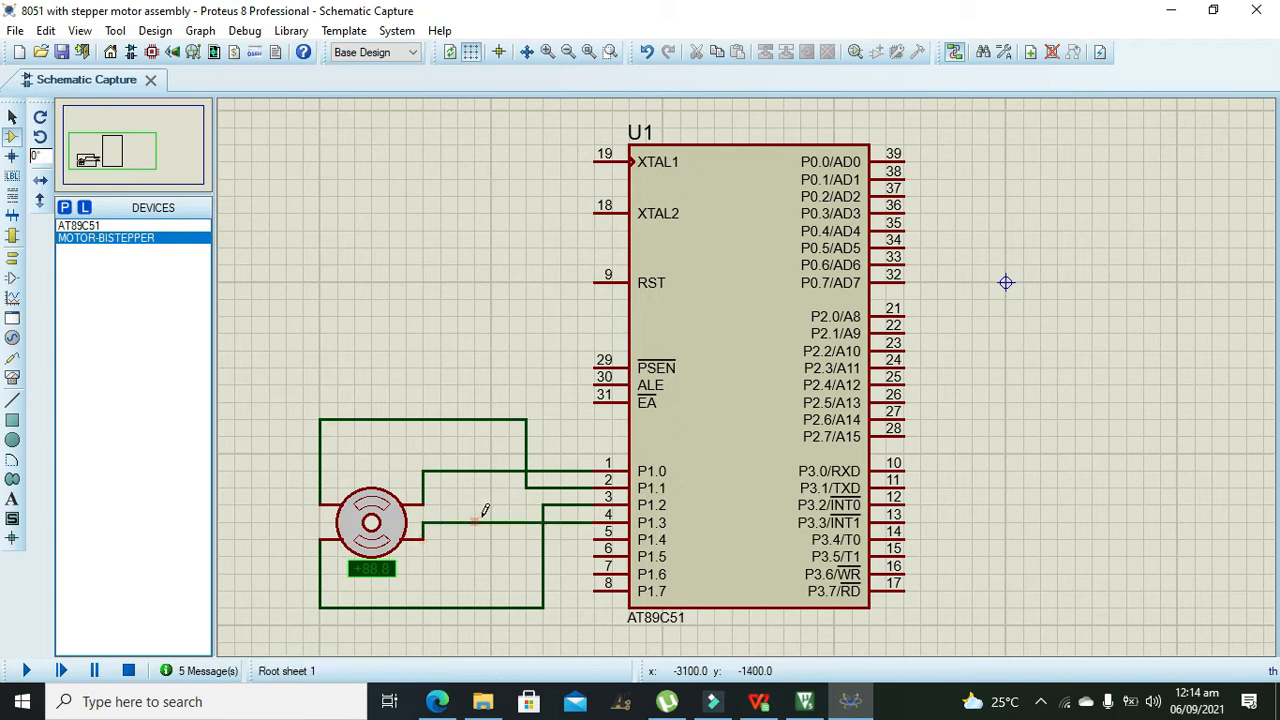
pyautogui.moveTo(546, 178)
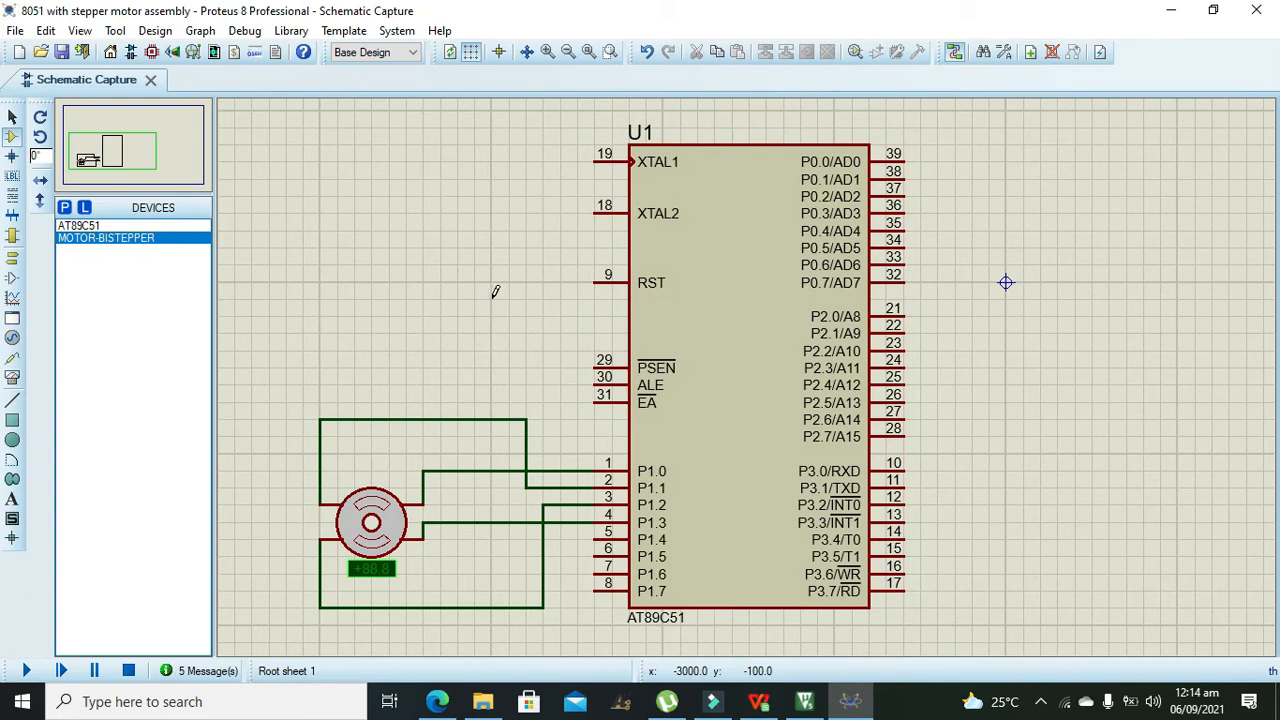
pyautogui.moveTo(527, 345)
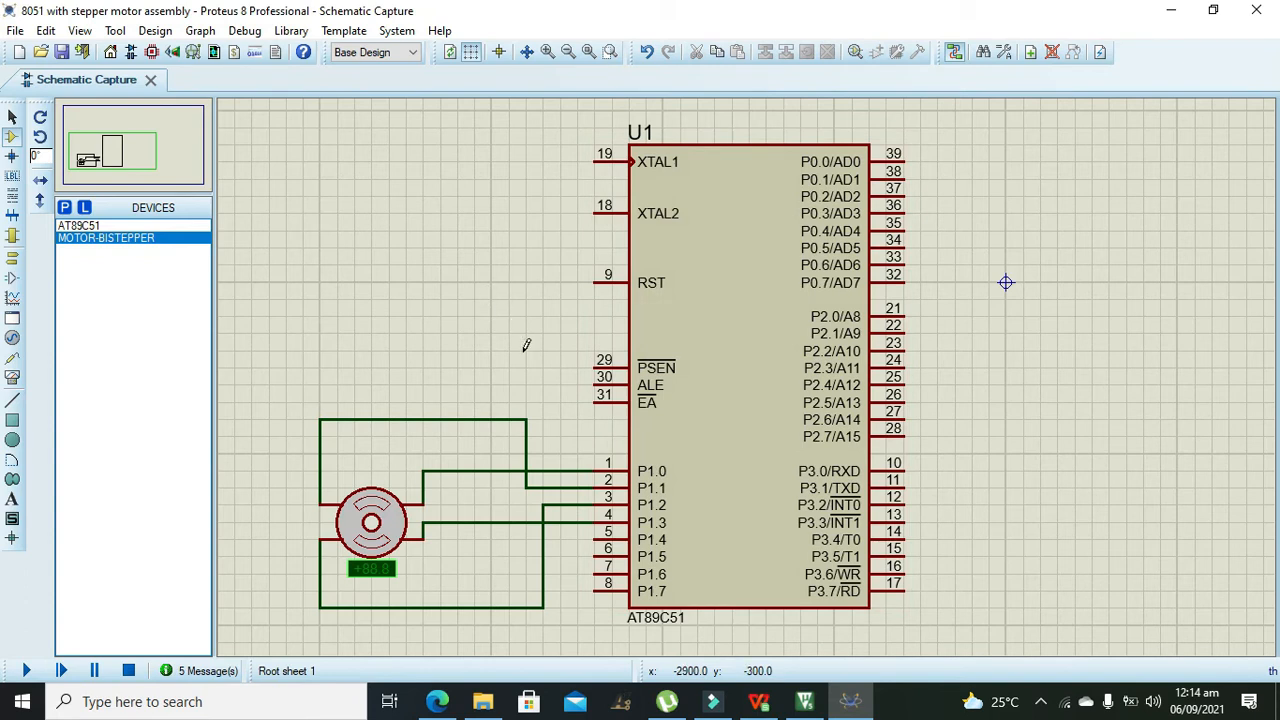
pyautogui.click(805, 701)
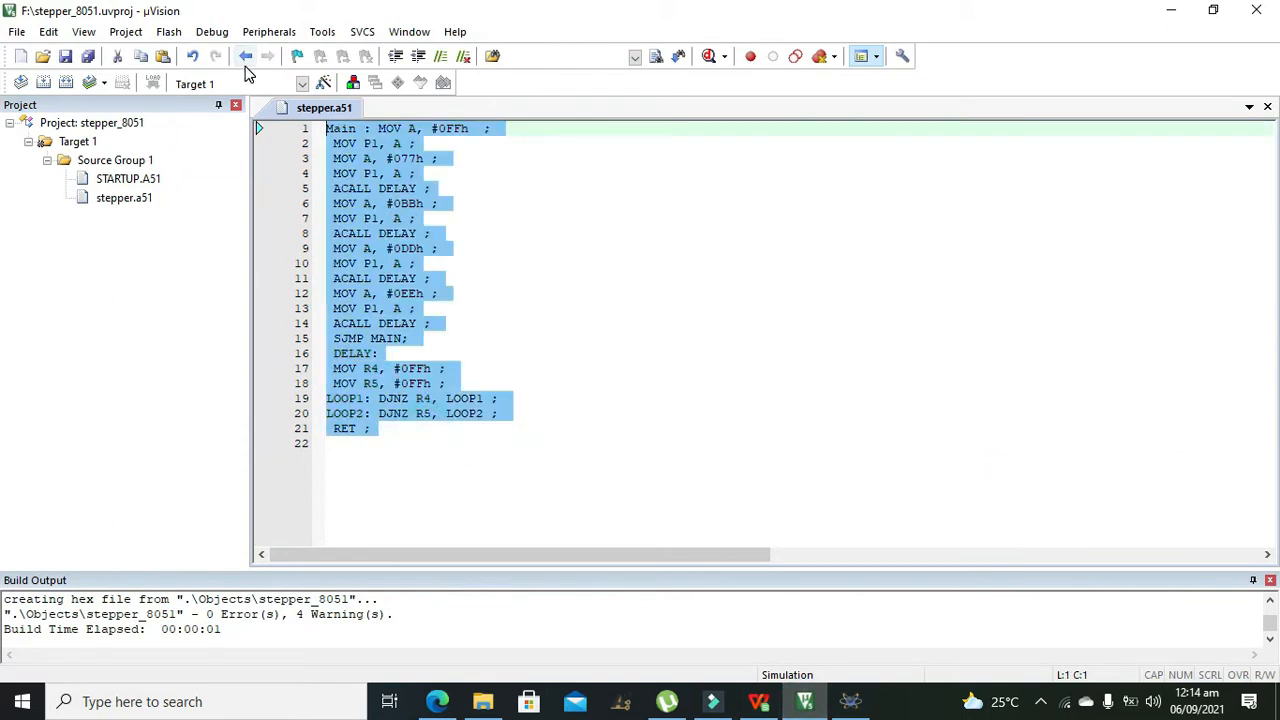
pyautogui.moveTo(16, 31)
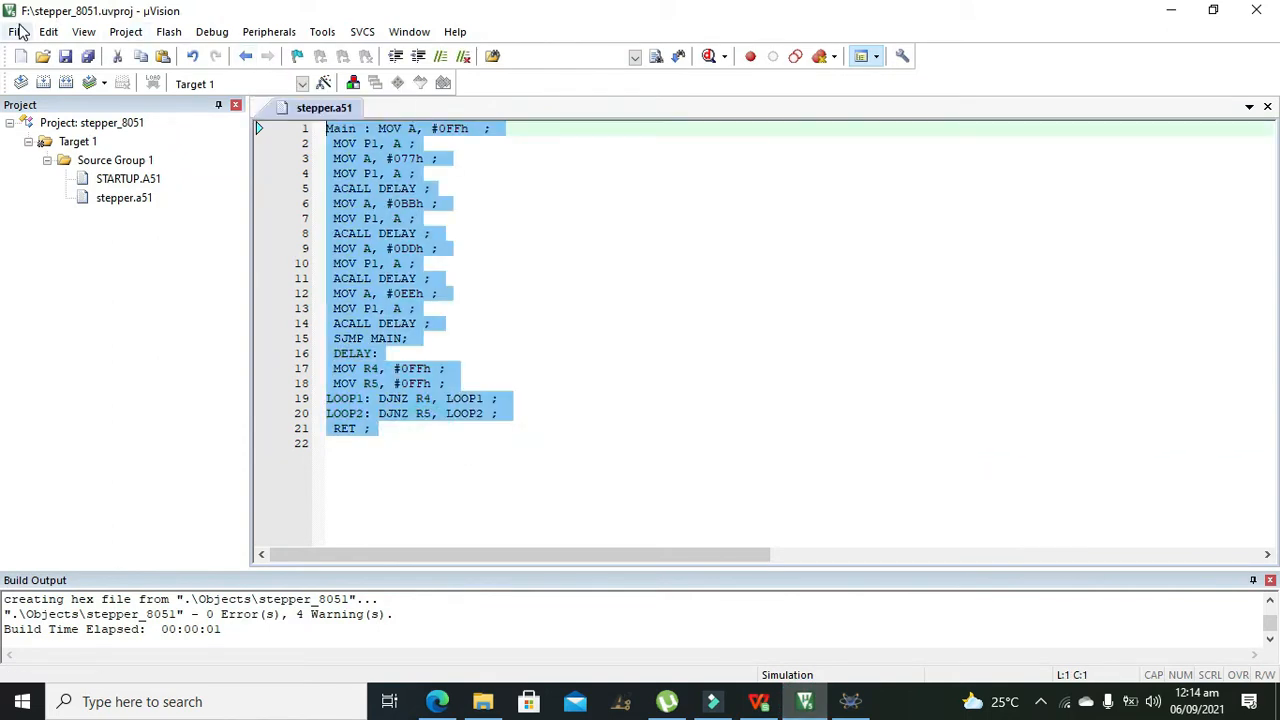
# In µVision, go through the File and Project menus toward New µVision Project
pyautogui.click(16, 31)
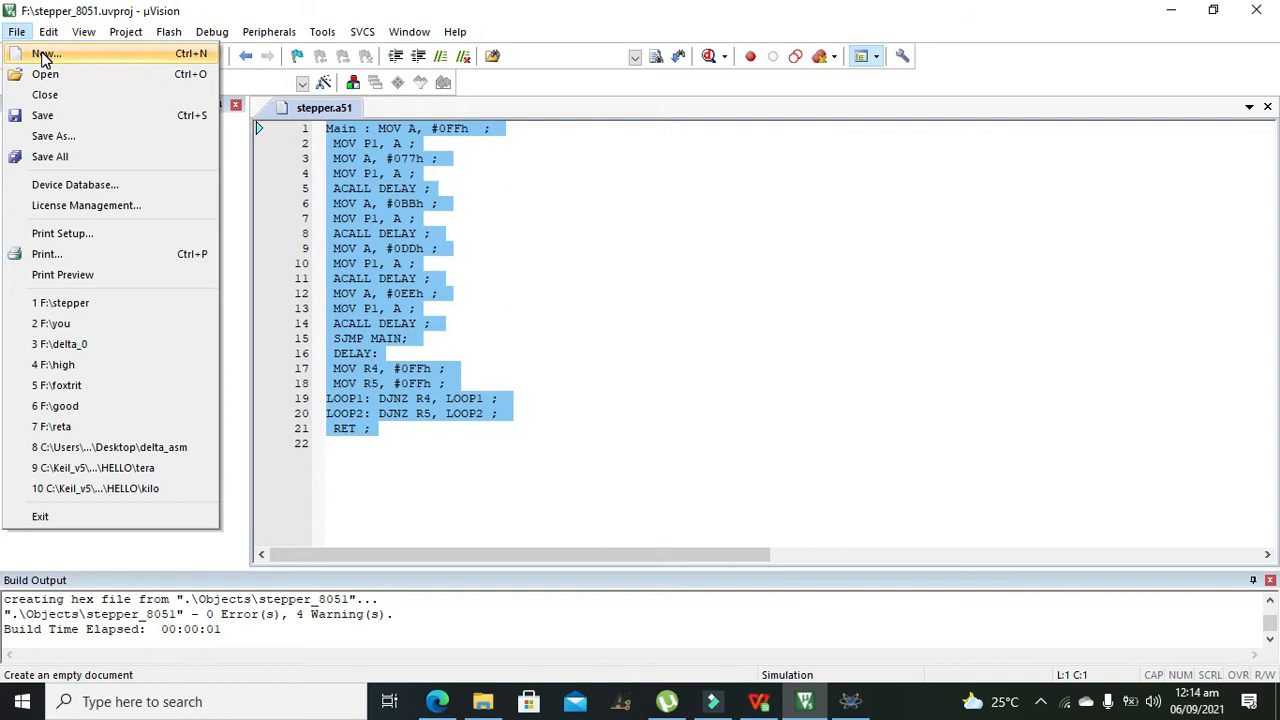
pyautogui.click(125, 31)
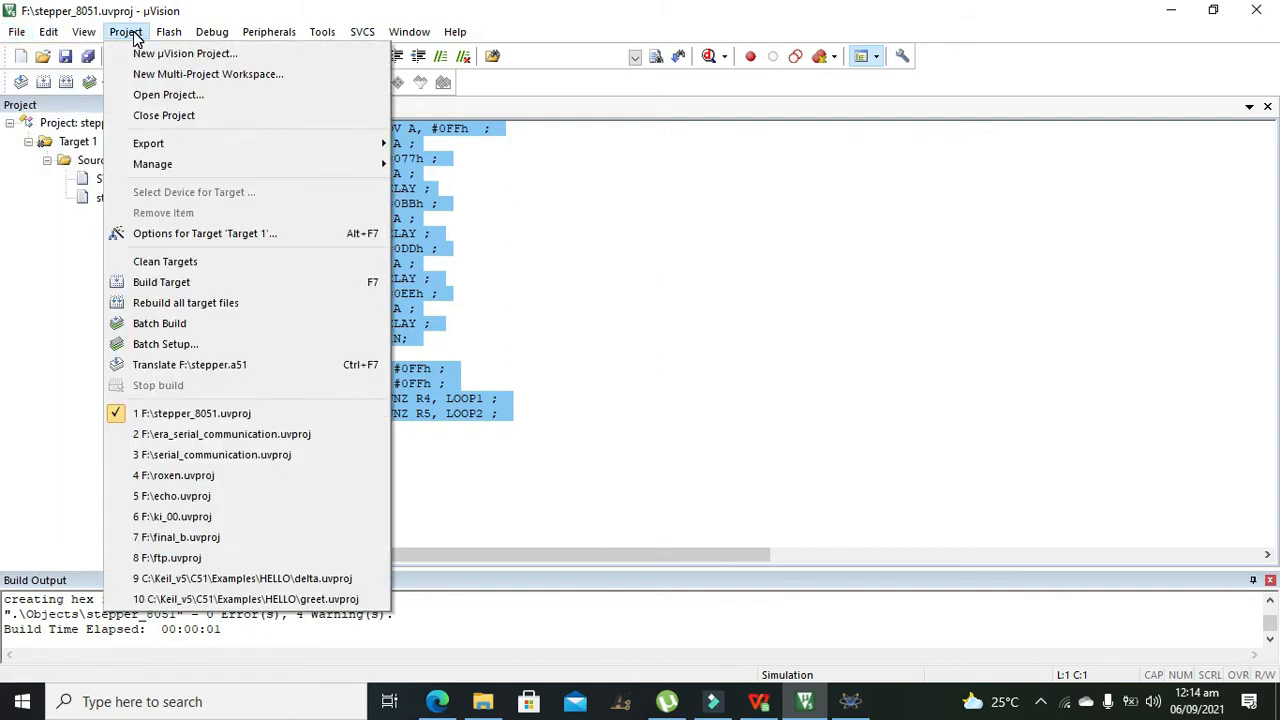
pyautogui.moveTo(185, 53)
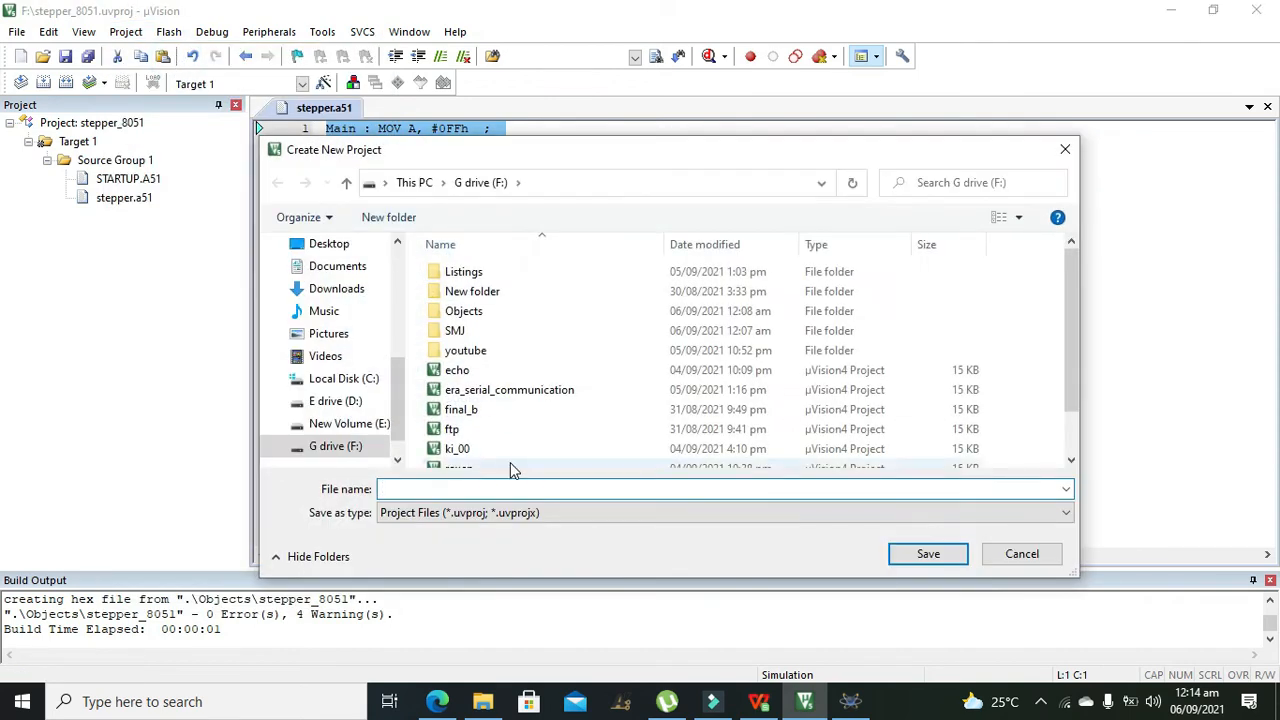
# Save the new µVision project as stepper_motor_final
pyautogui.write('stepper_motor_')
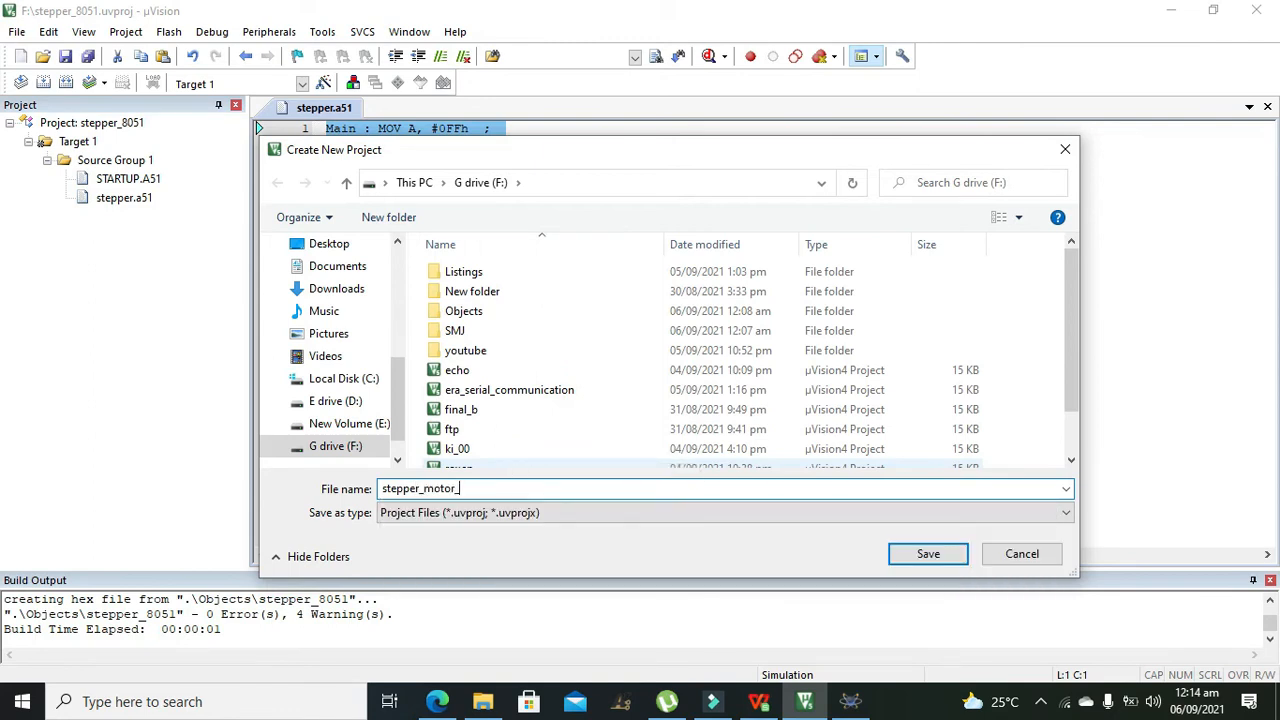
pyautogui.write('final')
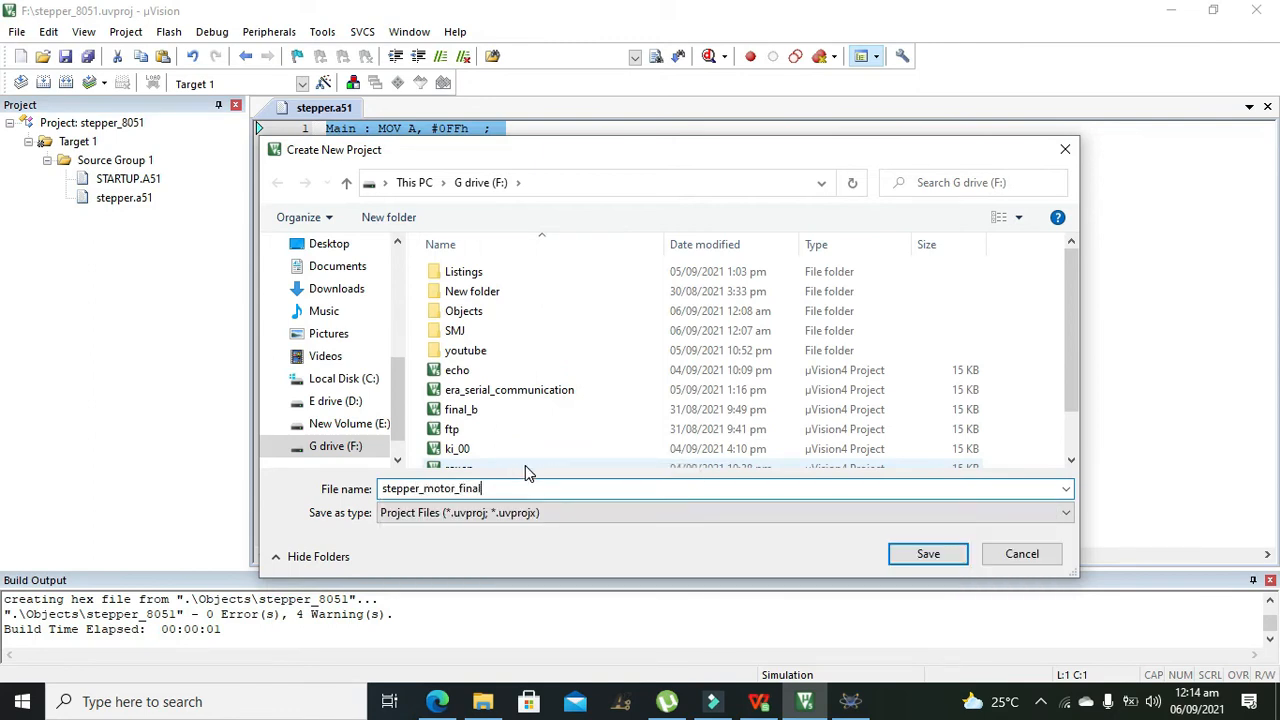
pyautogui.click(927, 553)
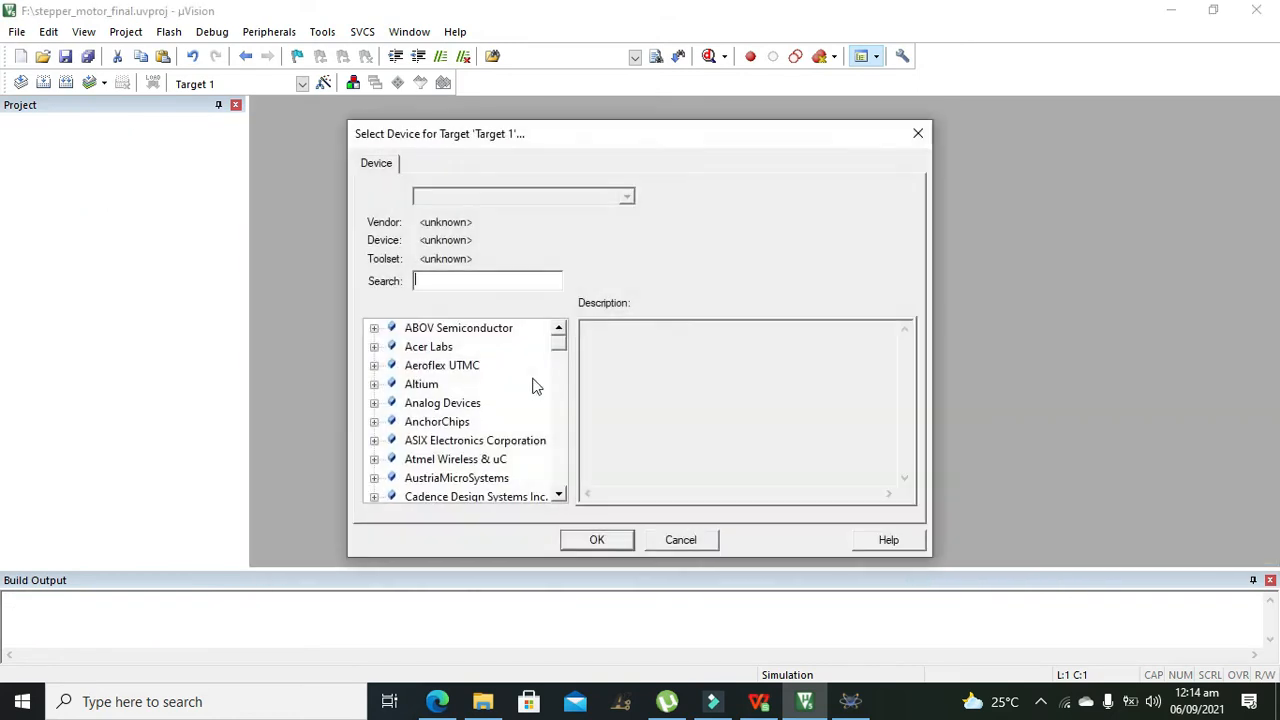
# Set Microchip AT89C51 as the target device and overwrite STARTUP.A51
pyautogui.write('89c')
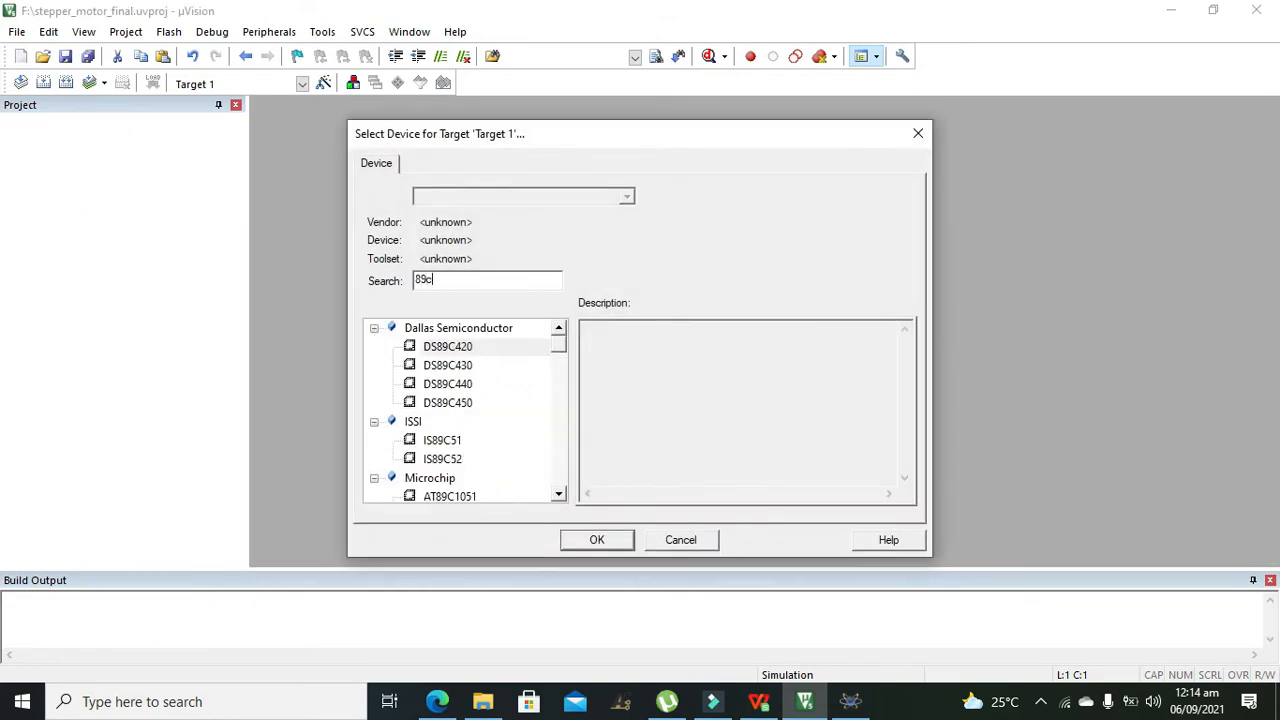
pyautogui.click(443, 384)
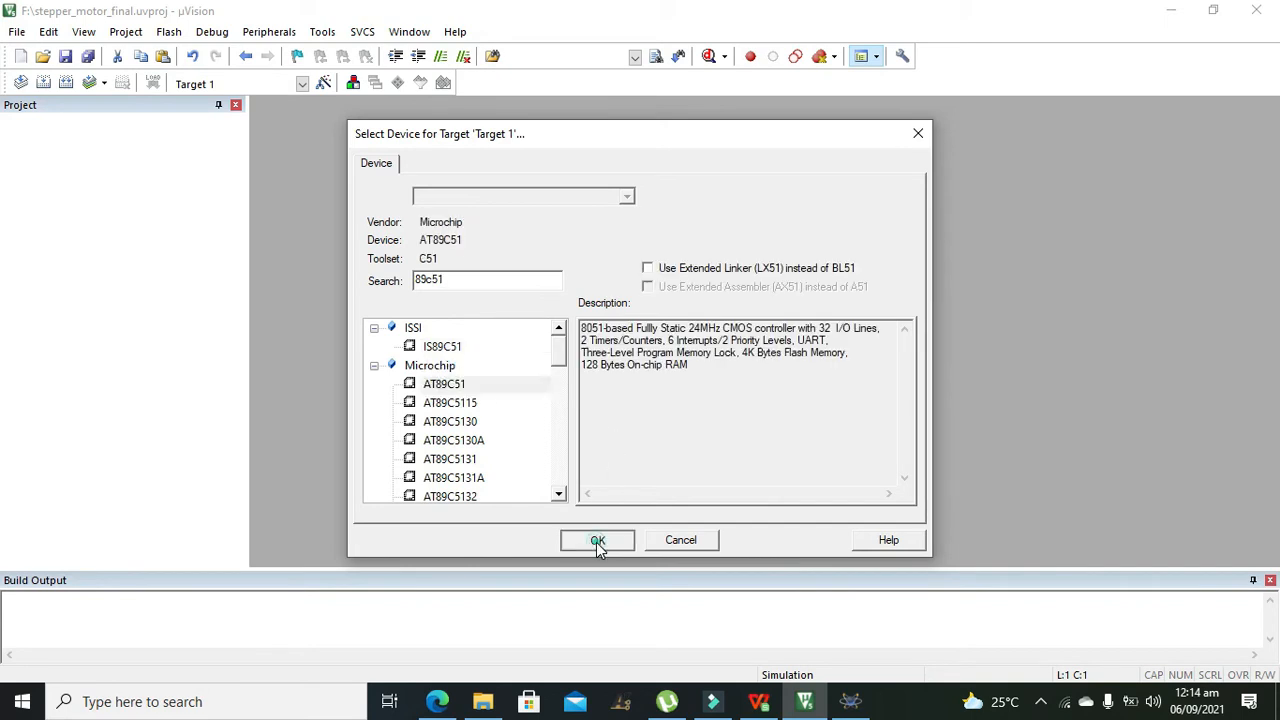
pyautogui.click(597, 540)
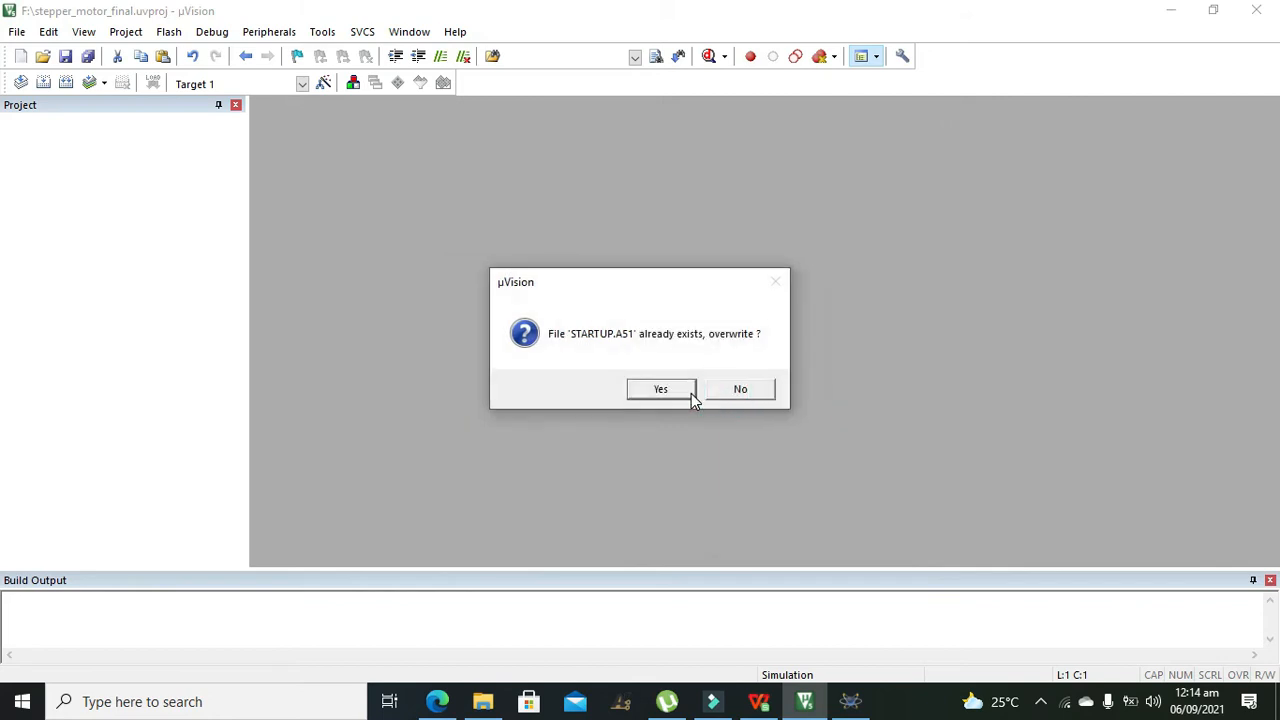
pyautogui.click(660, 389)
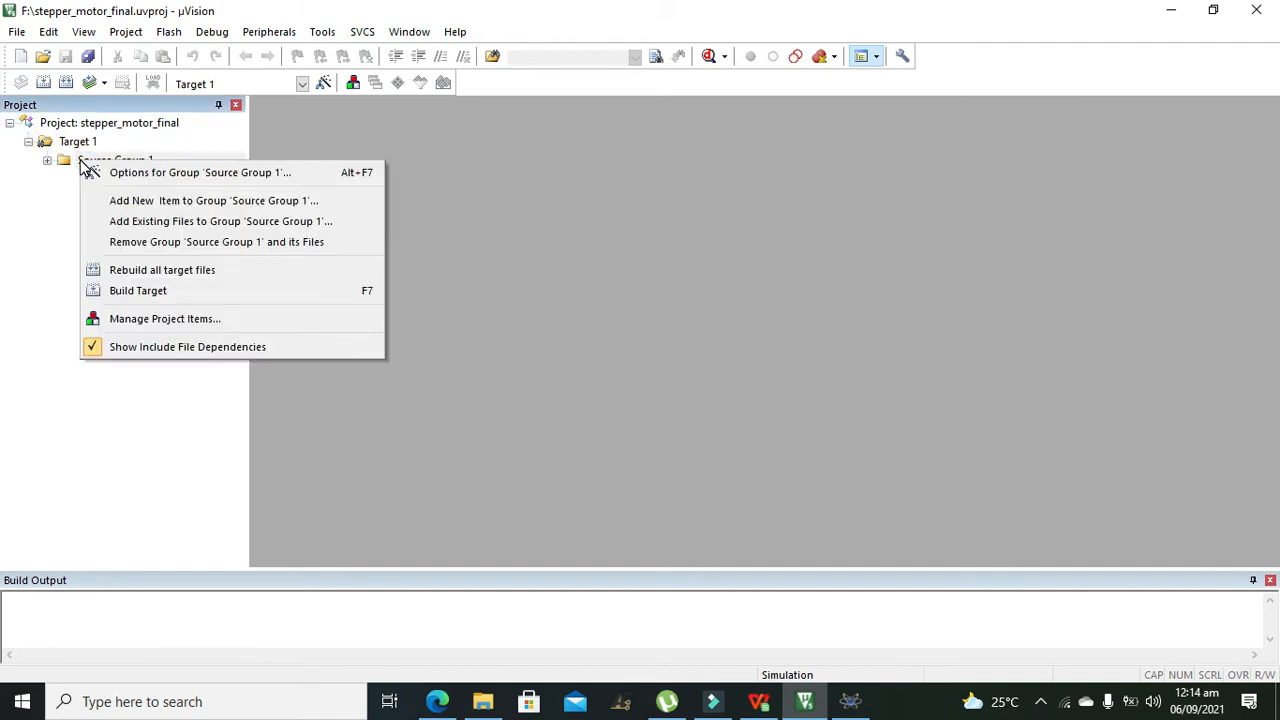
# Add a new Asm file named steper000 to Source Group 1 and start editing it
pyautogui.click(200, 172)
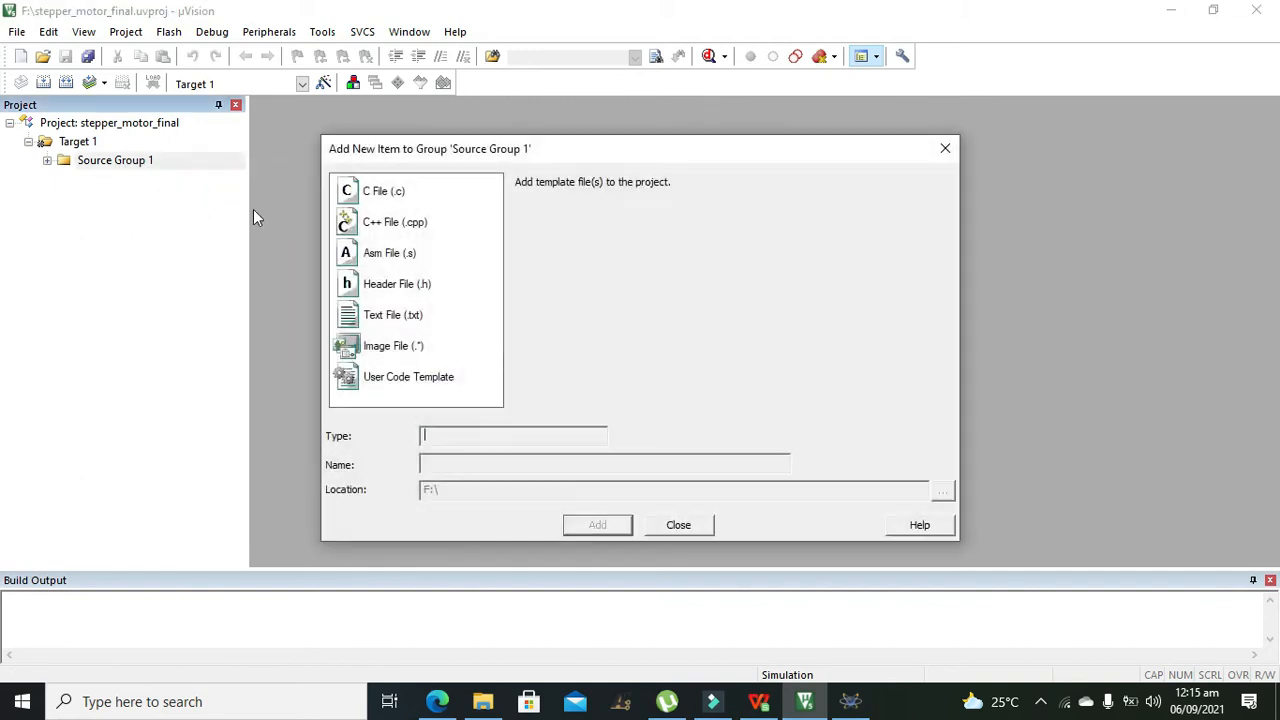
pyautogui.moveTo(397, 261)
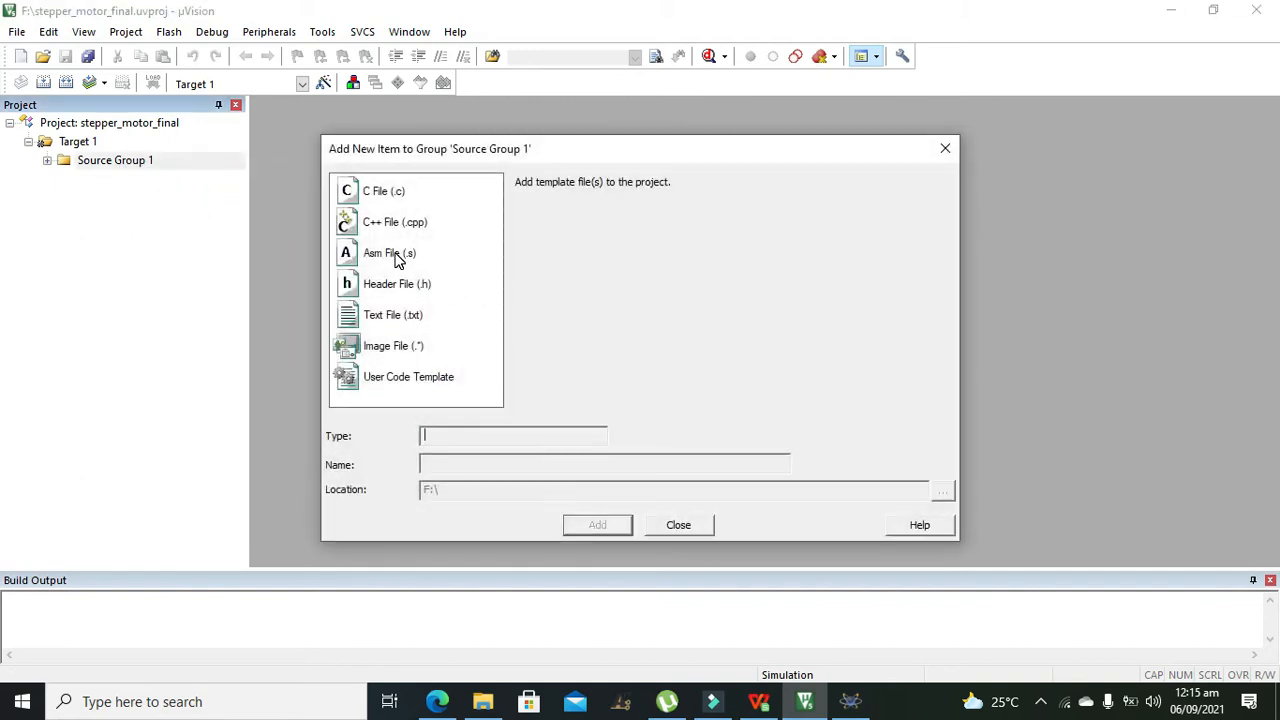
pyautogui.click(389, 252)
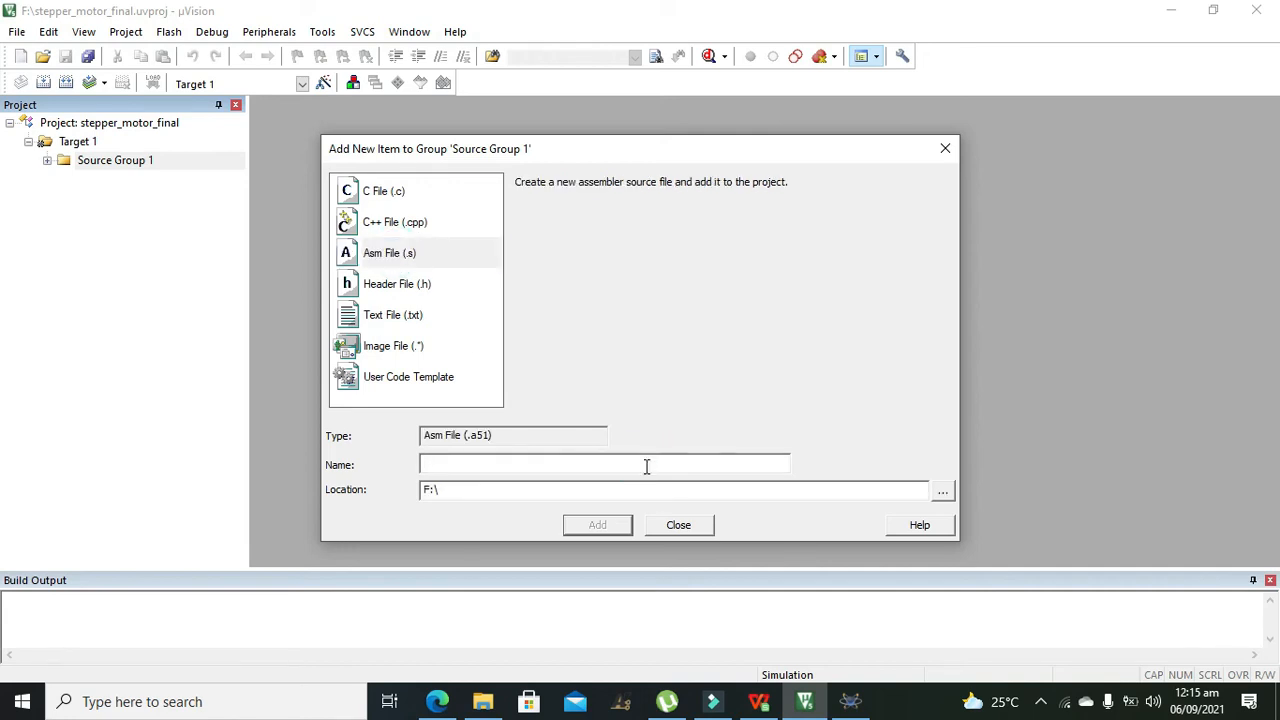
pyautogui.write('step')
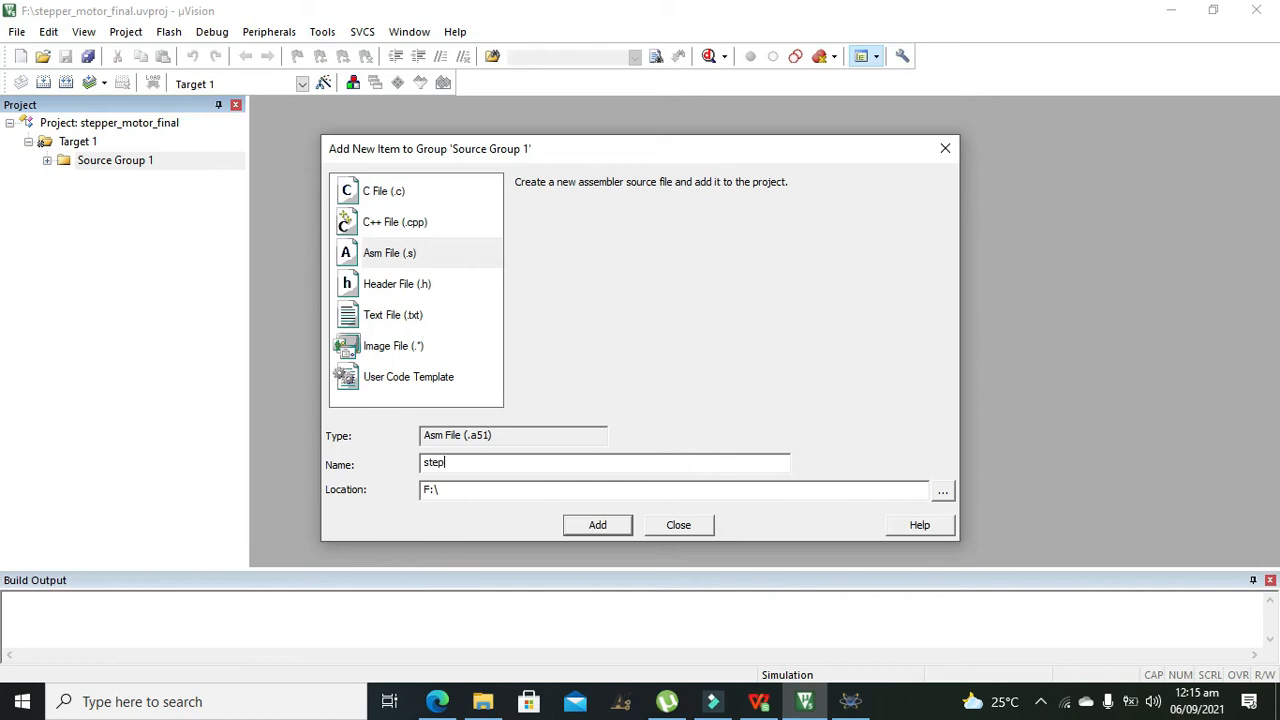
pyautogui.write('eper000')
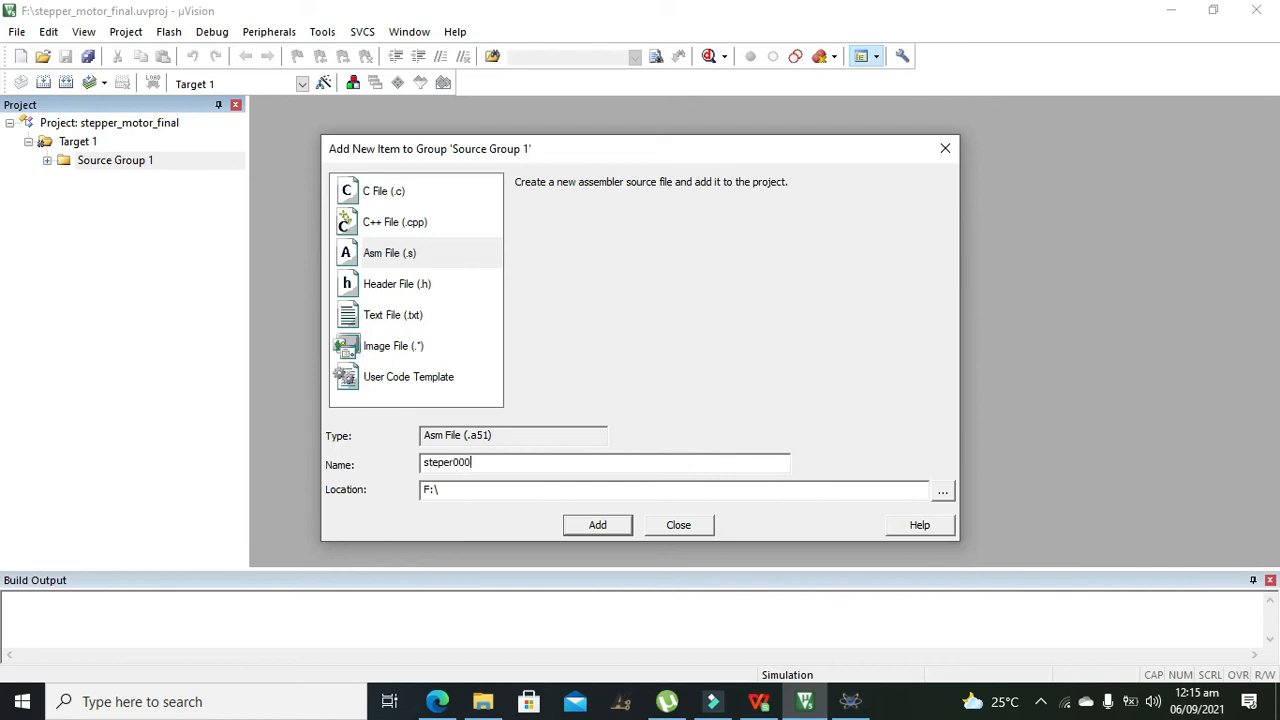
pyautogui.click(597, 525)
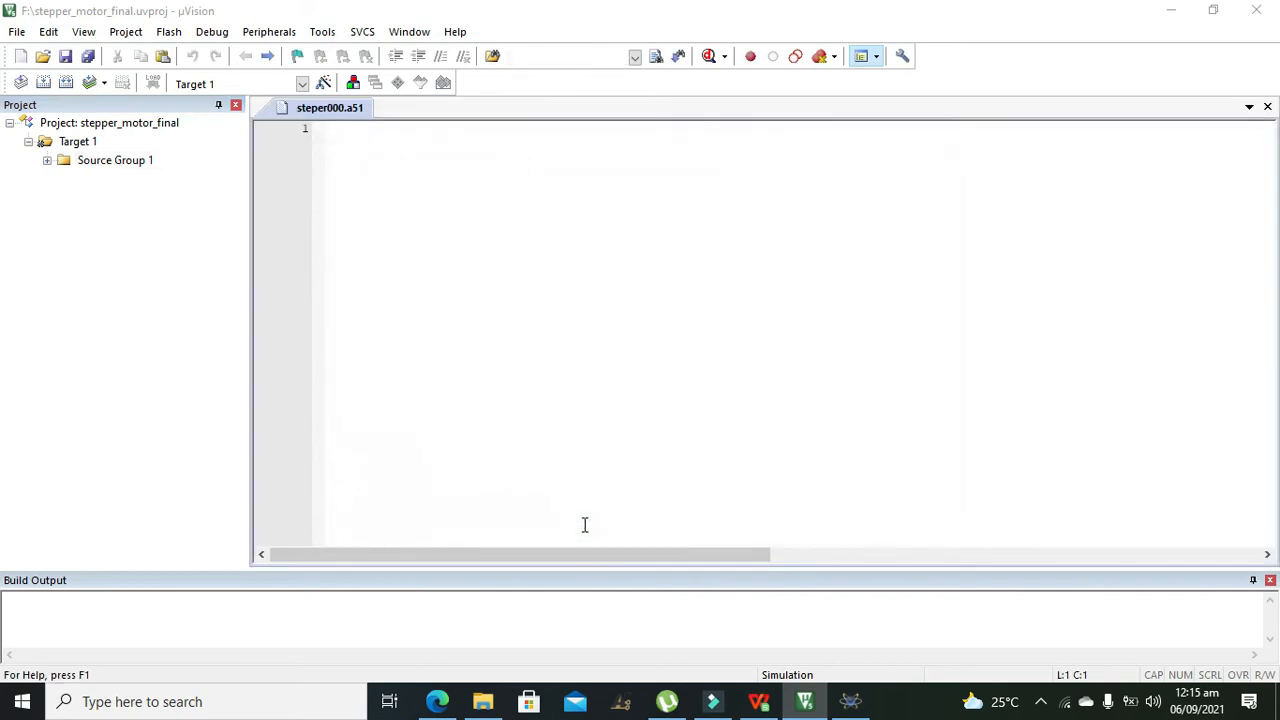
pyautogui.click(47, 160)
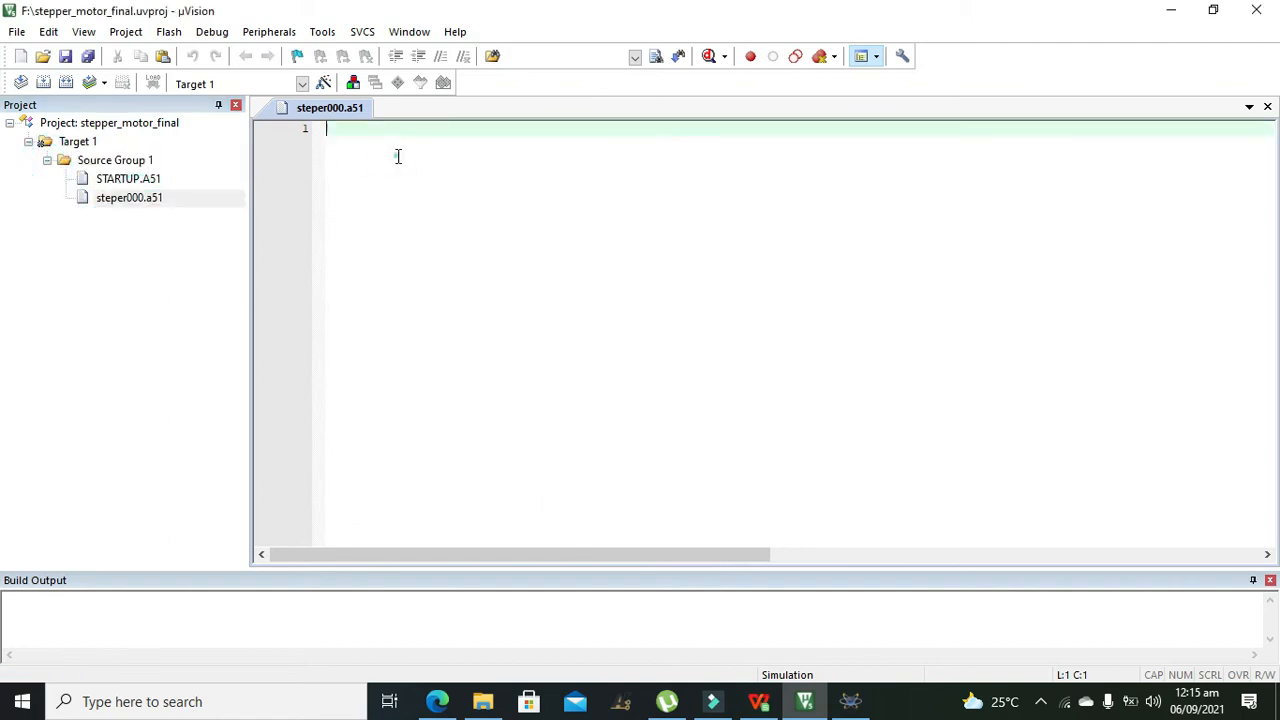
# Paste the stepper code cycling 77h, BBh, DDh, EEh to P1, separating DELAY with a blank line
pyautogui.rightClick(397, 155)
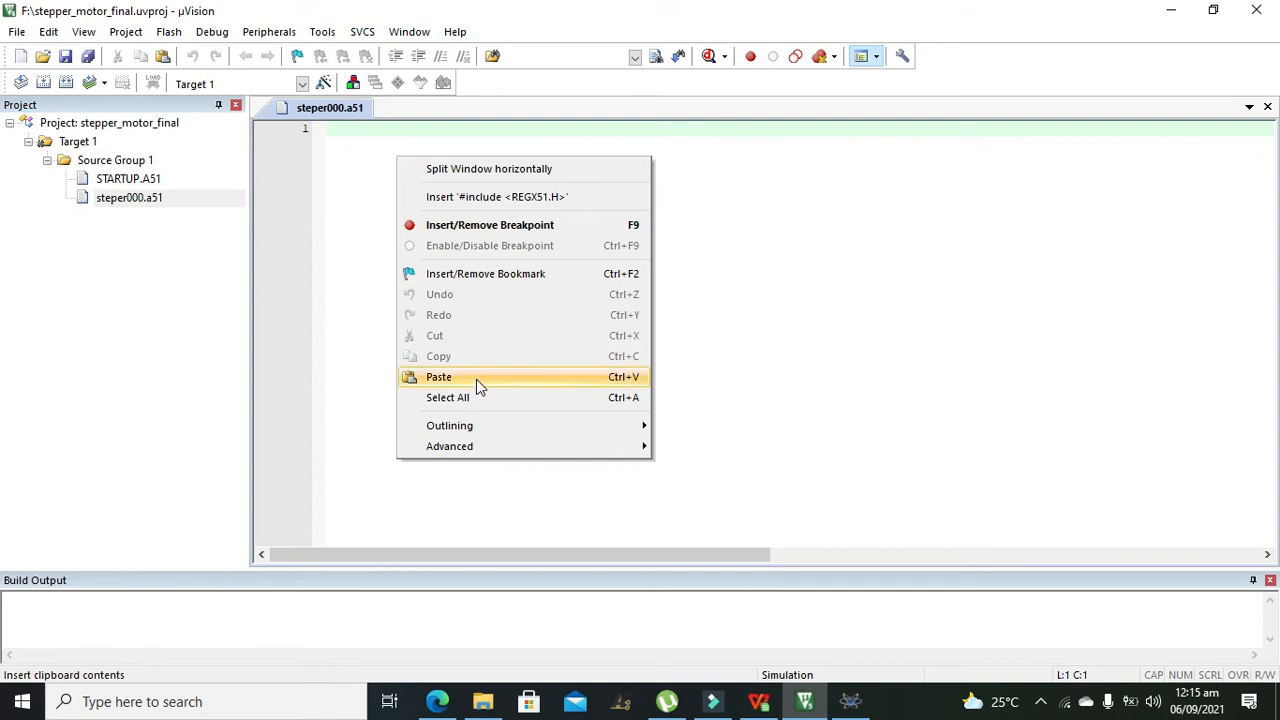
pyautogui.click(438, 376)
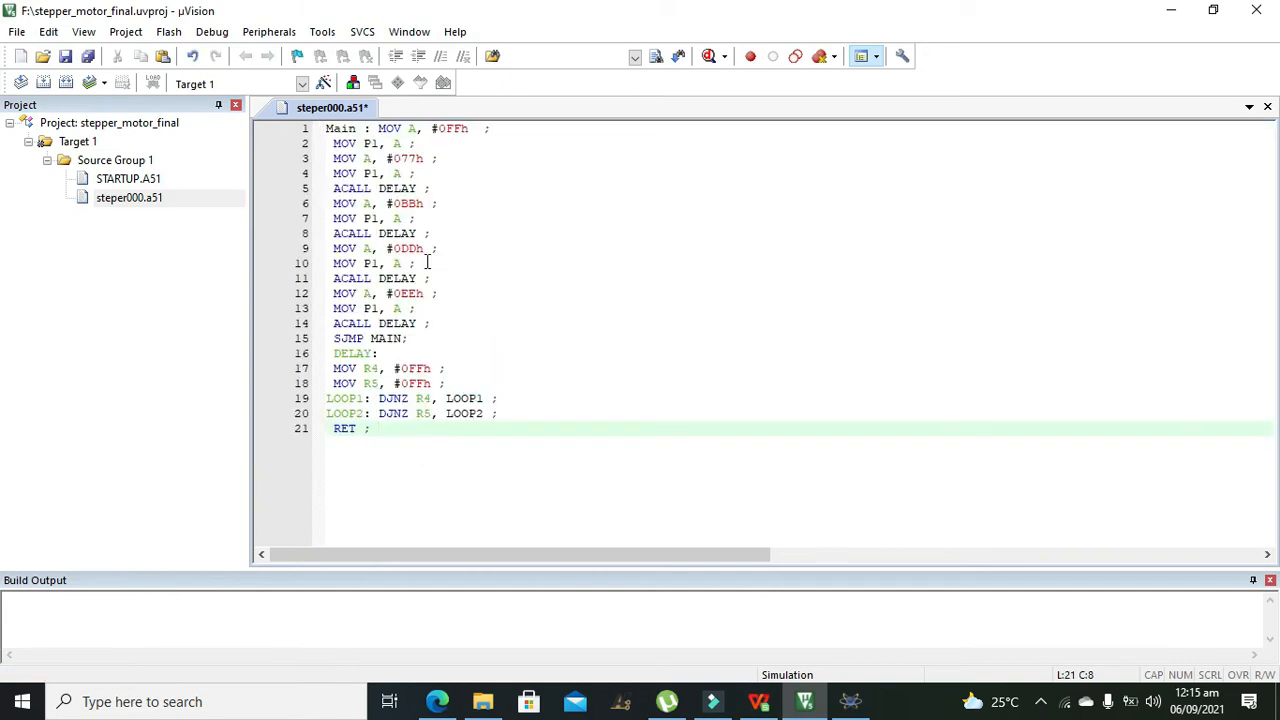
pyautogui.moveTo(346, 345)
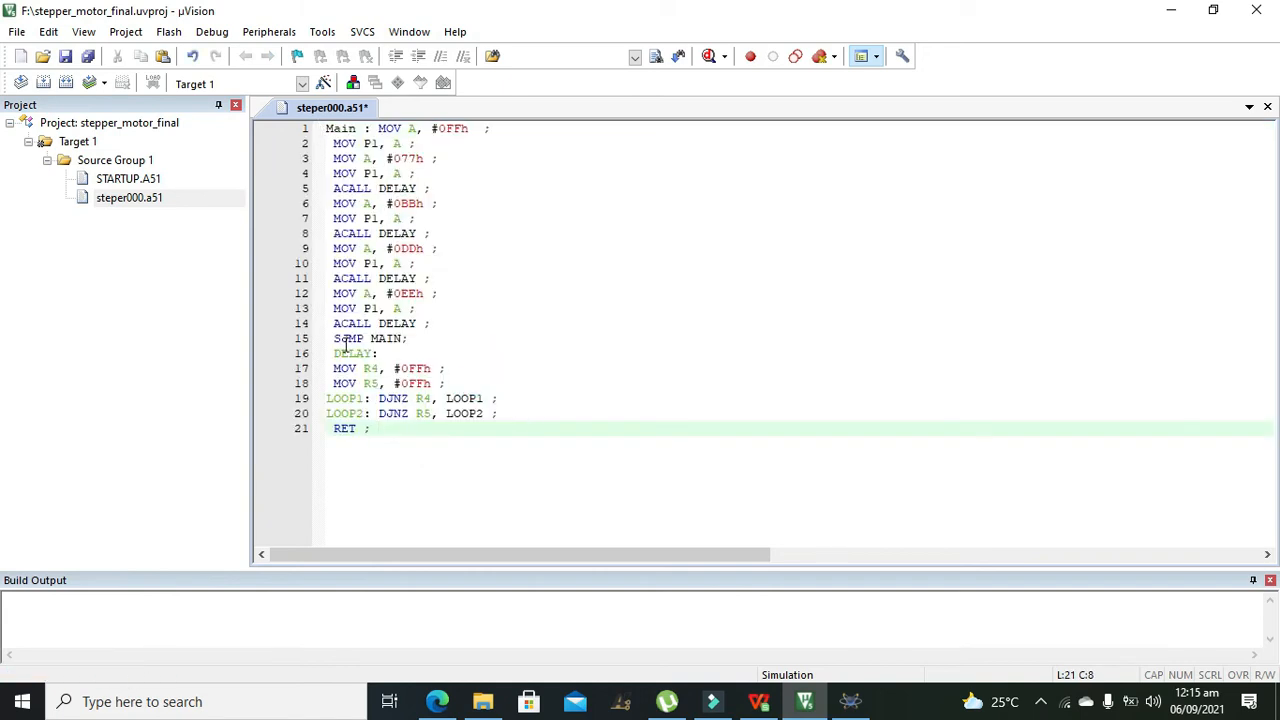
pyautogui.press('enter')
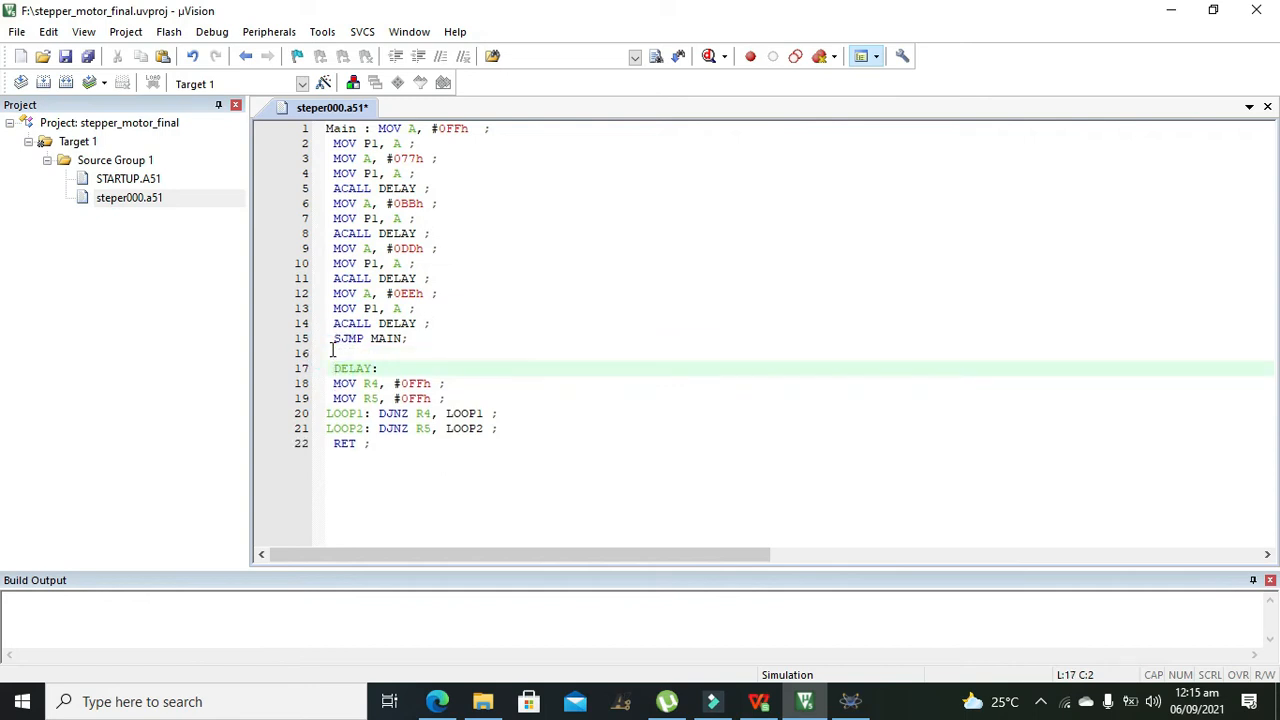
pyautogui.click(484, 128)
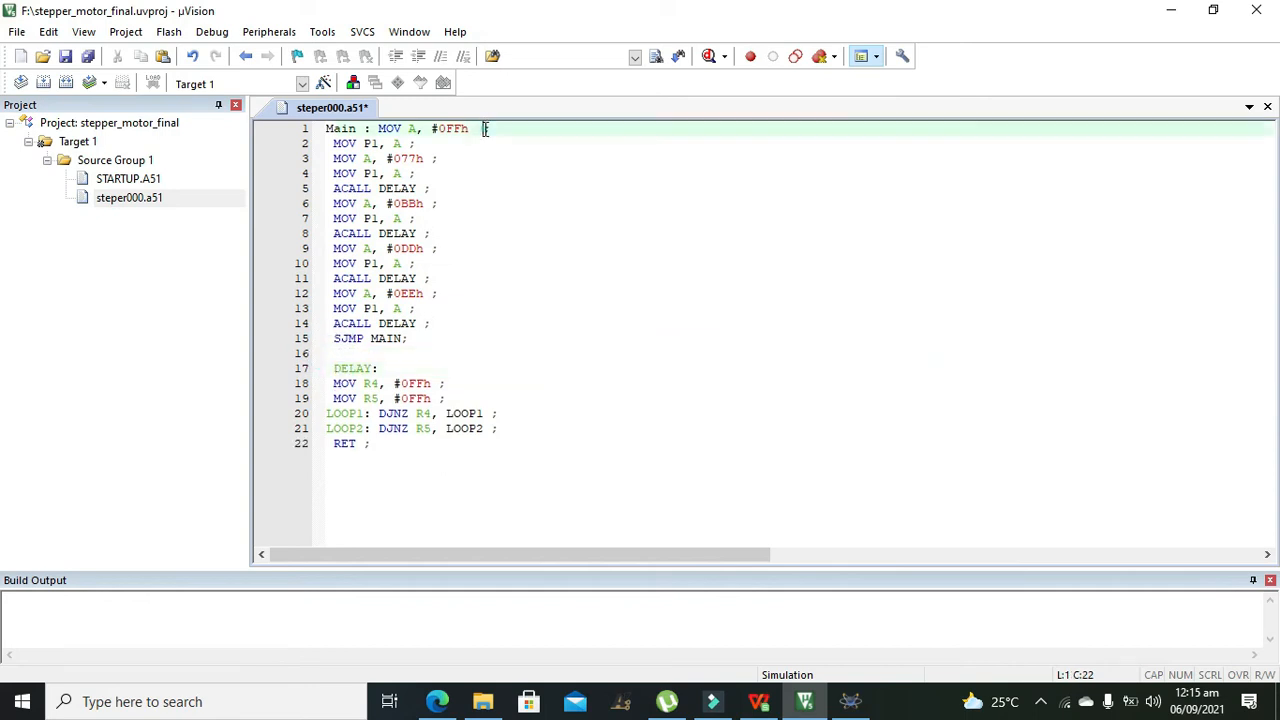
pyautogui.click(467, 128)
pyautogui.write(';')
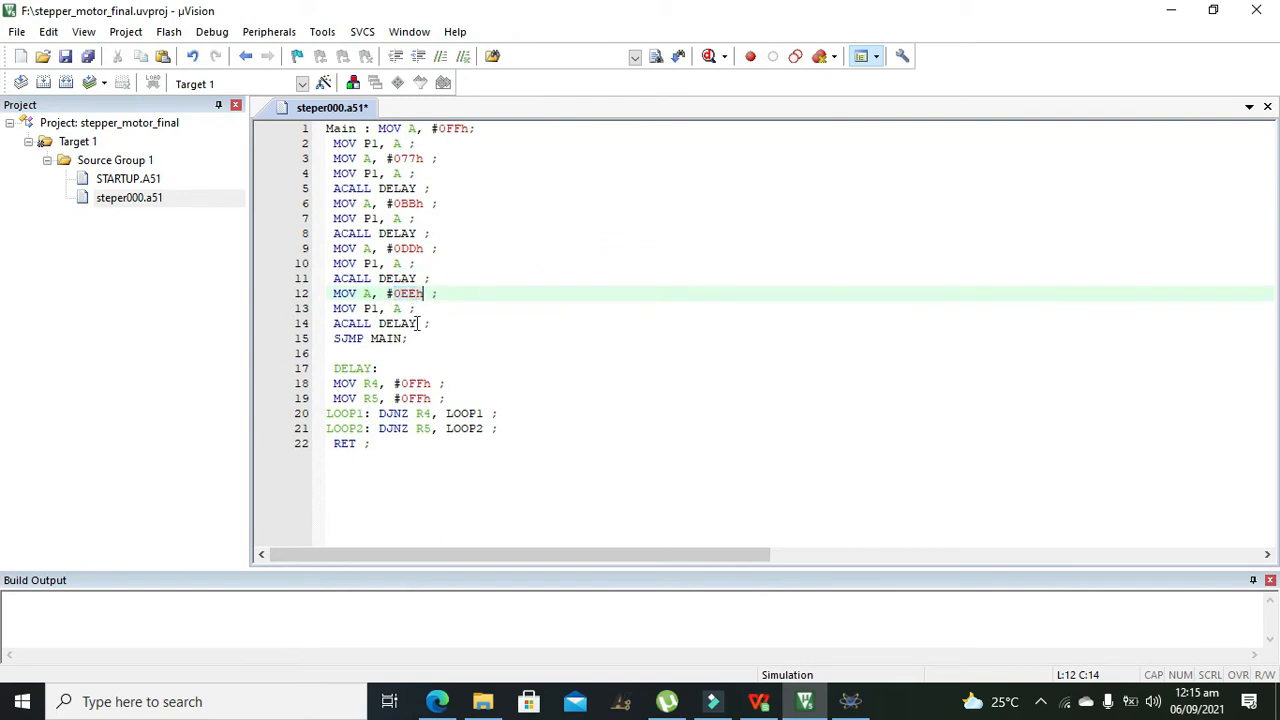
pyautogui.click(360, 278)
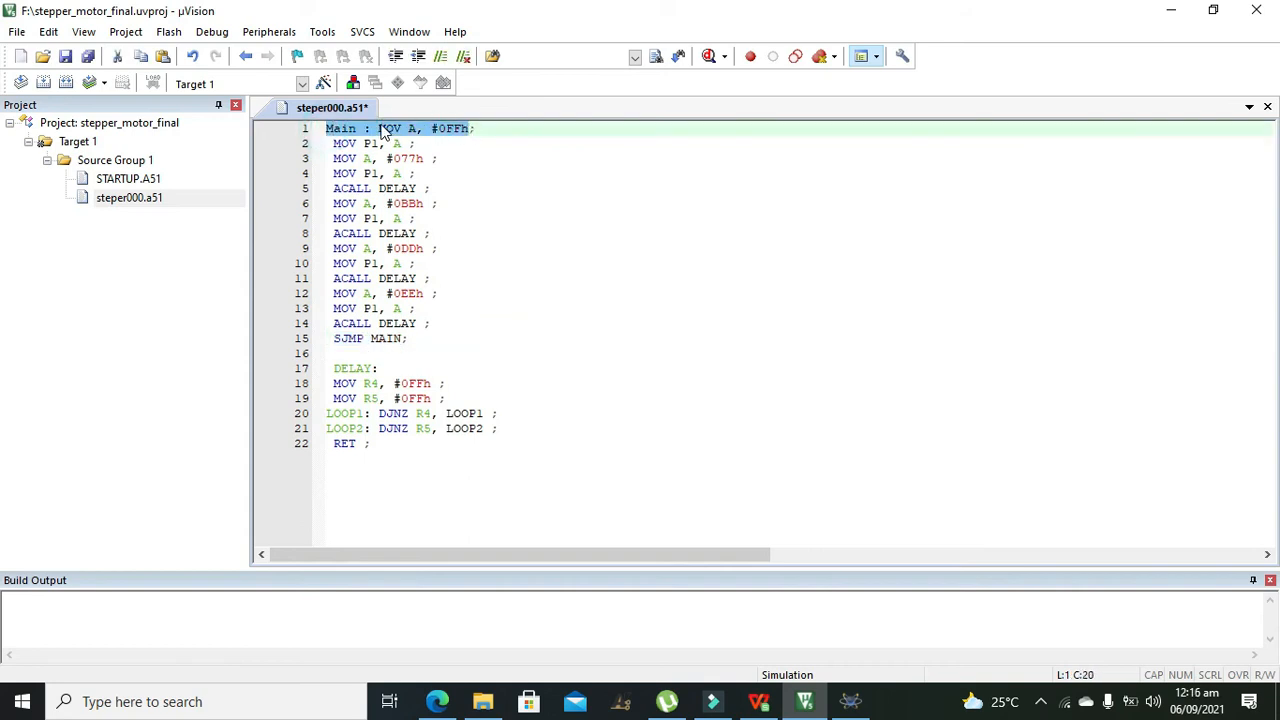
pyautogui.click(390, 158)
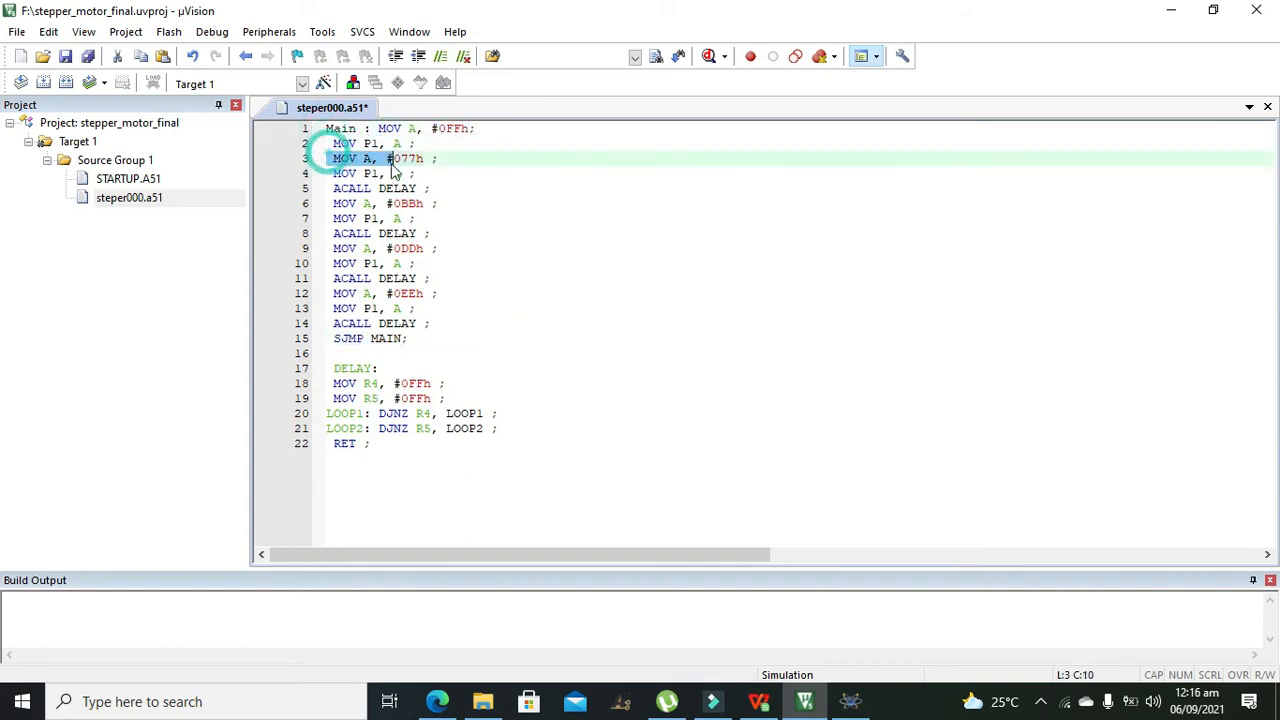
pyautogui.click(414, 173)
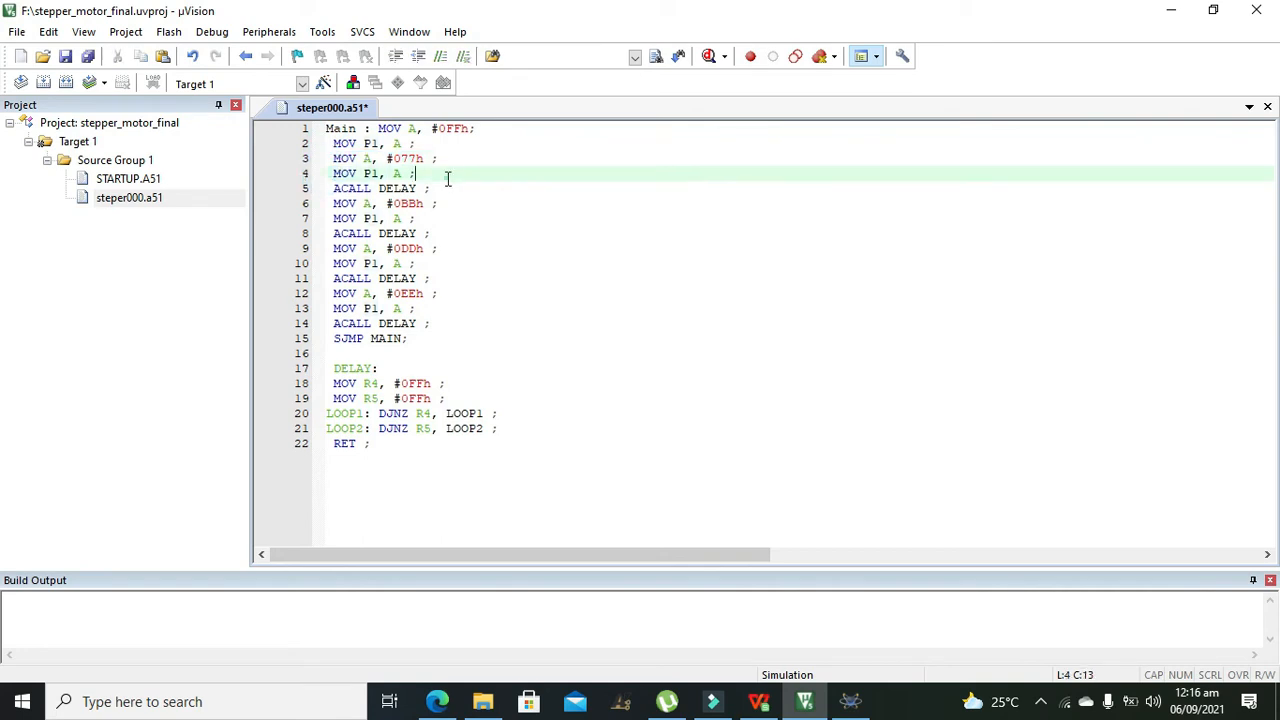
pyautogui.moveTo(248, 200)
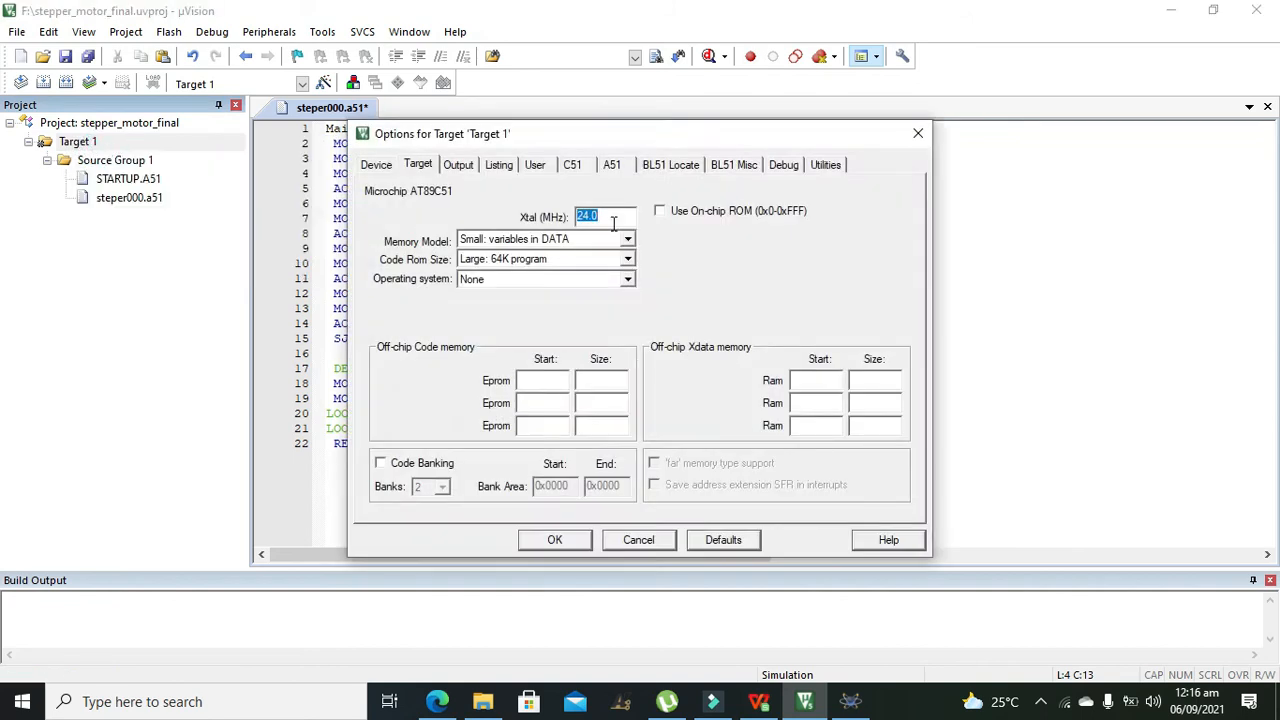
# Enable Create HEX File in target output settings and build with 0 errors, 4 warnings
pyautogui.click(457, 164)
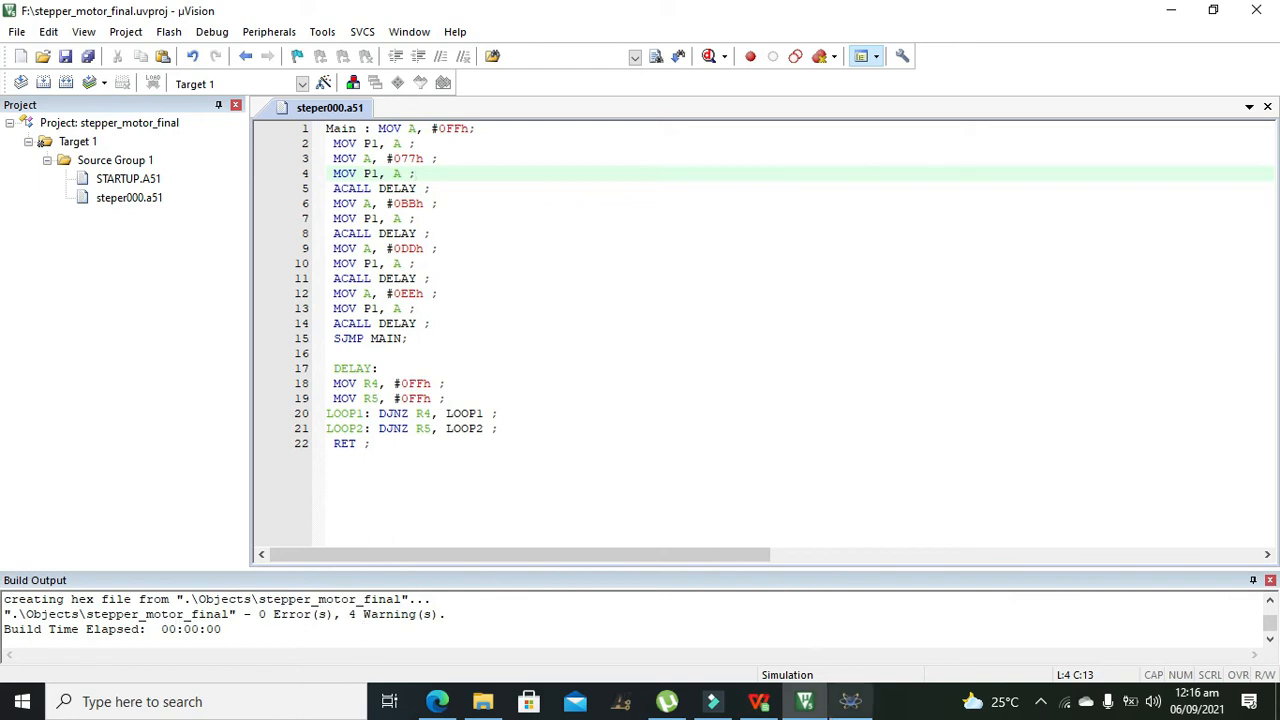
pyautogui.click(851, 701)
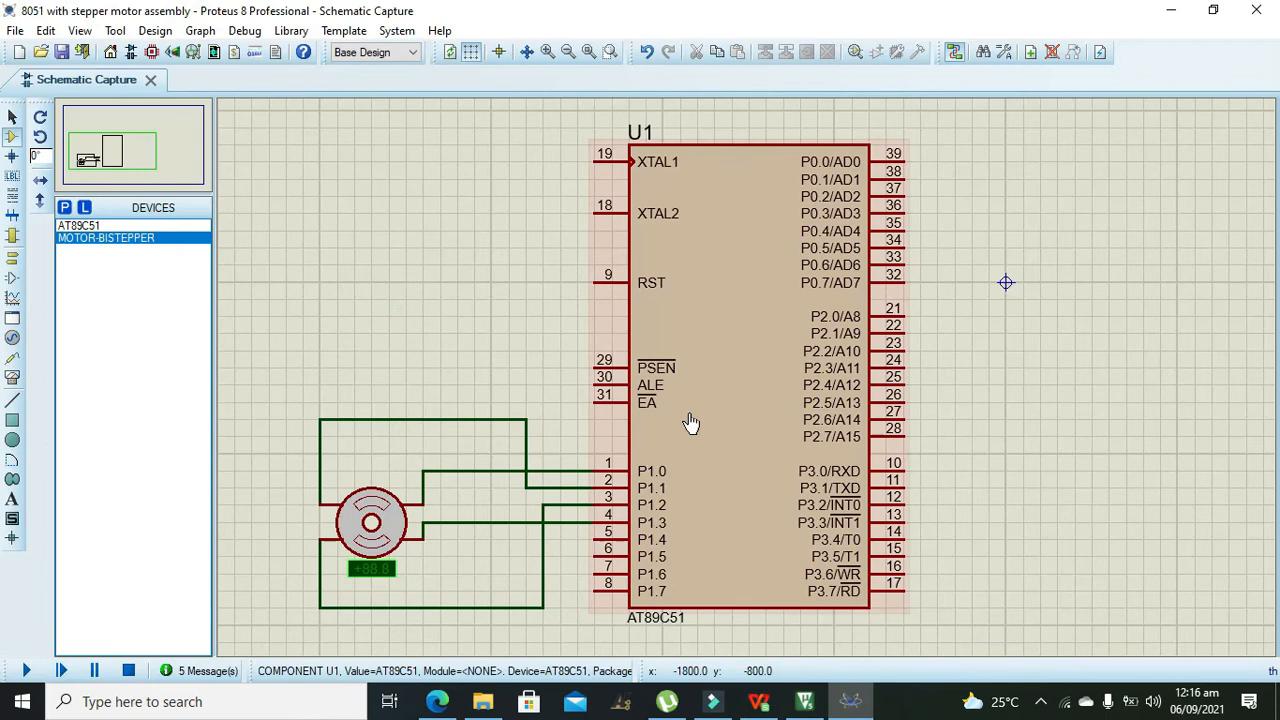
# Load the hex file from drive F: as U1's AT89C51 program file
pyautogui.doubleClick(700, 420)
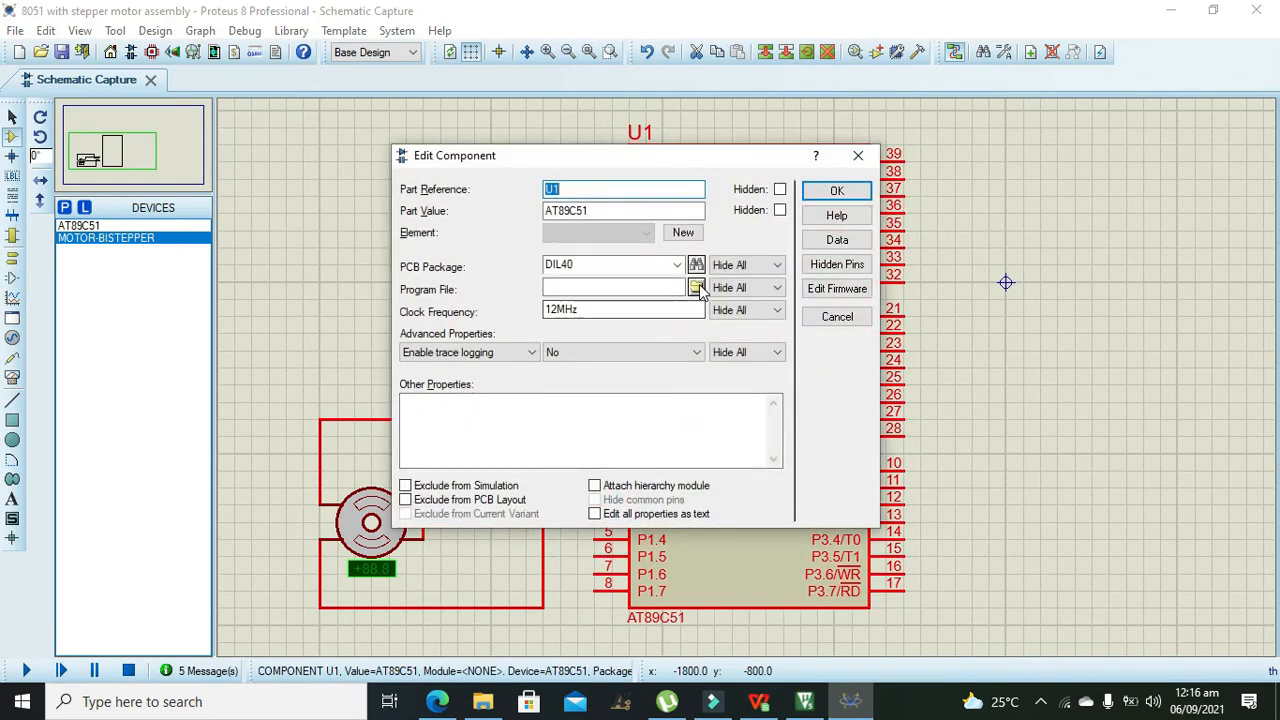
pyautogui.click(696, 288)
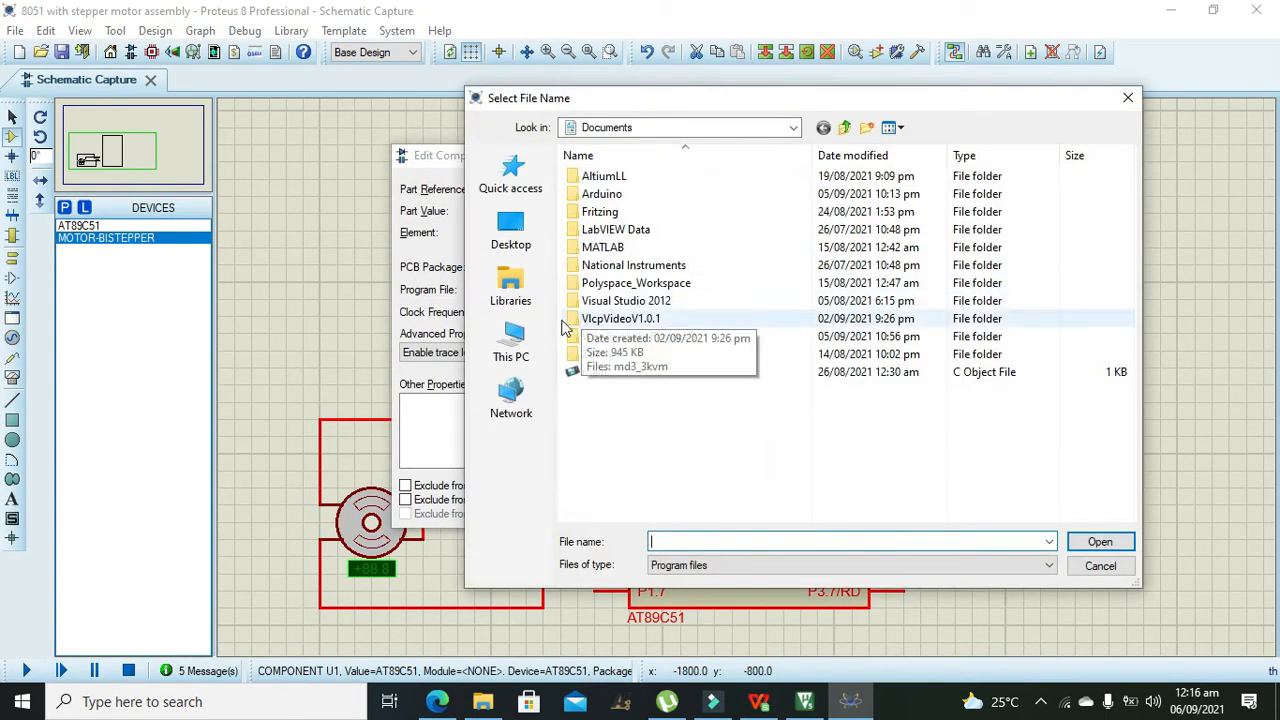
pyautogui.click(511, 340)
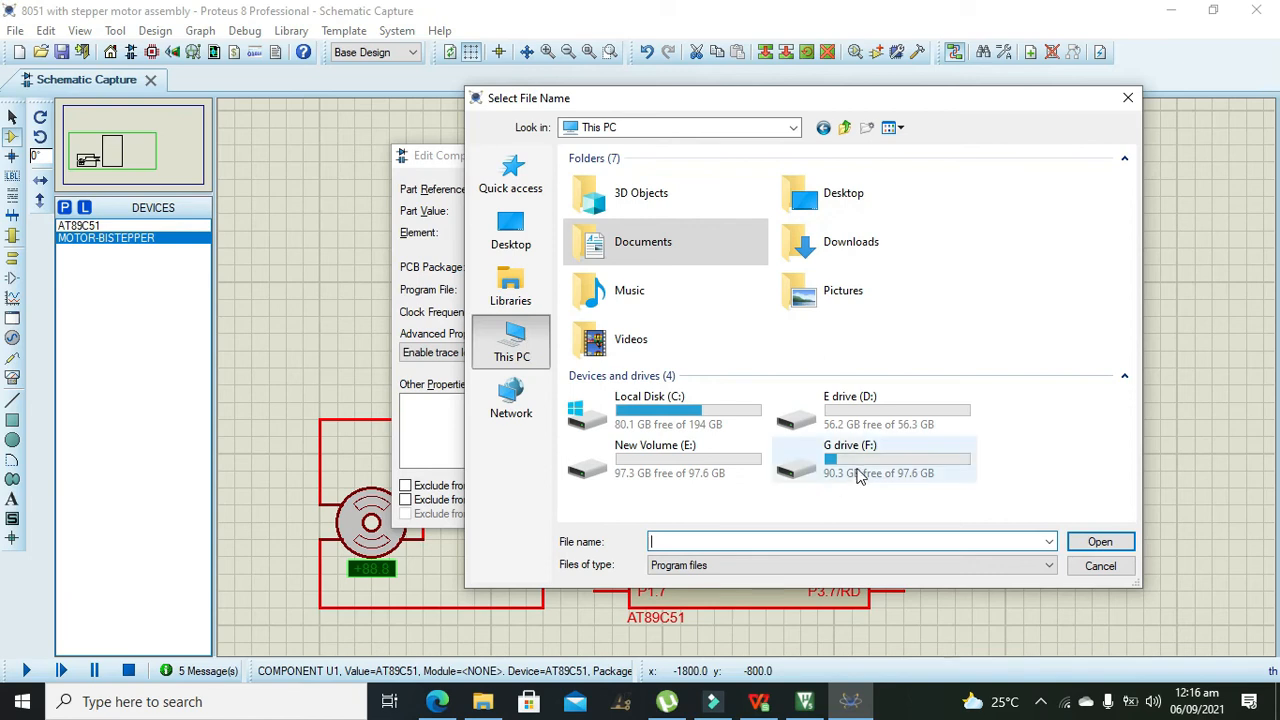
pyautogui.doubleClick(849, 460)
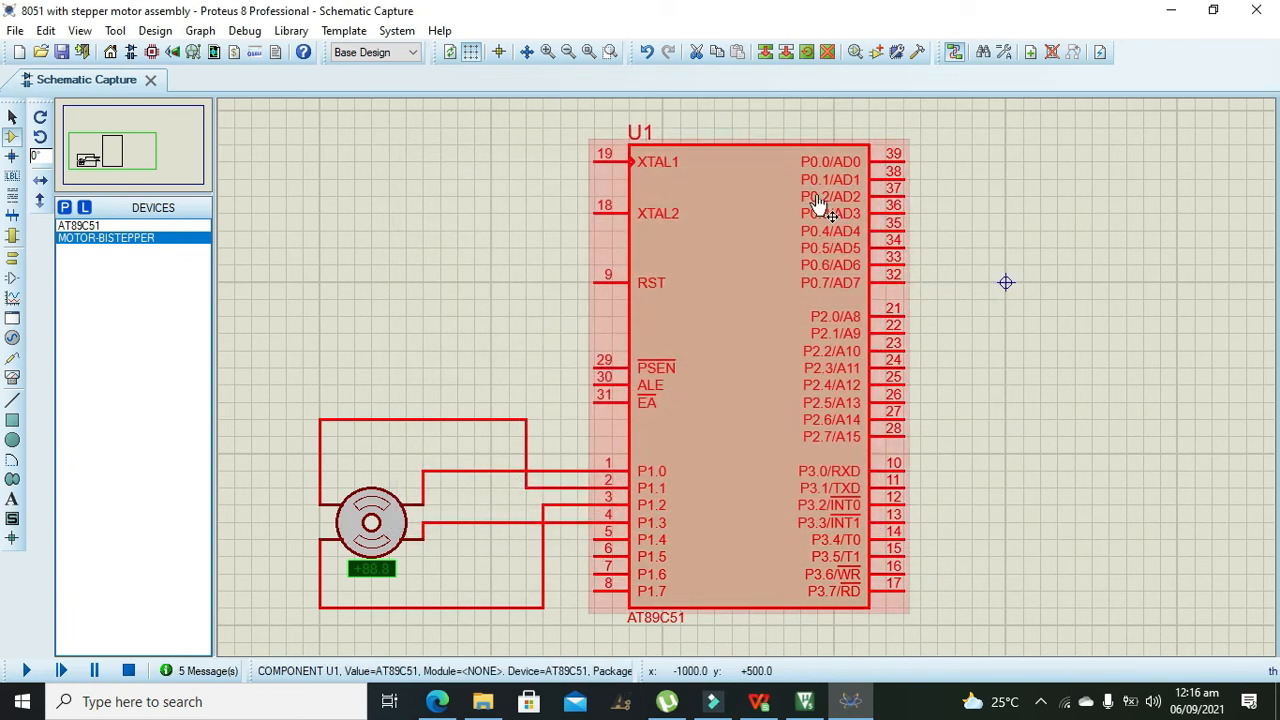
# Start the simulation so the AT89C51 turns the bipolar stepper motor
pyautogui.click(27, 670)
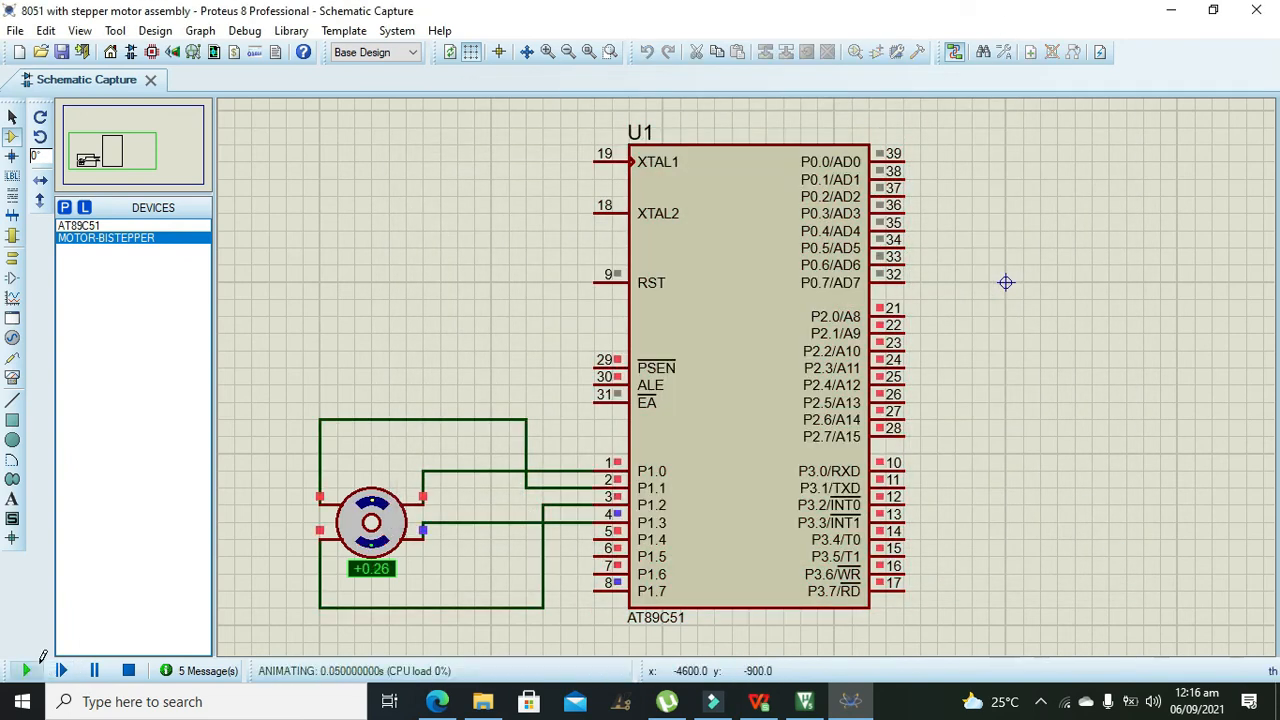
pyautogui.click(27, 670)
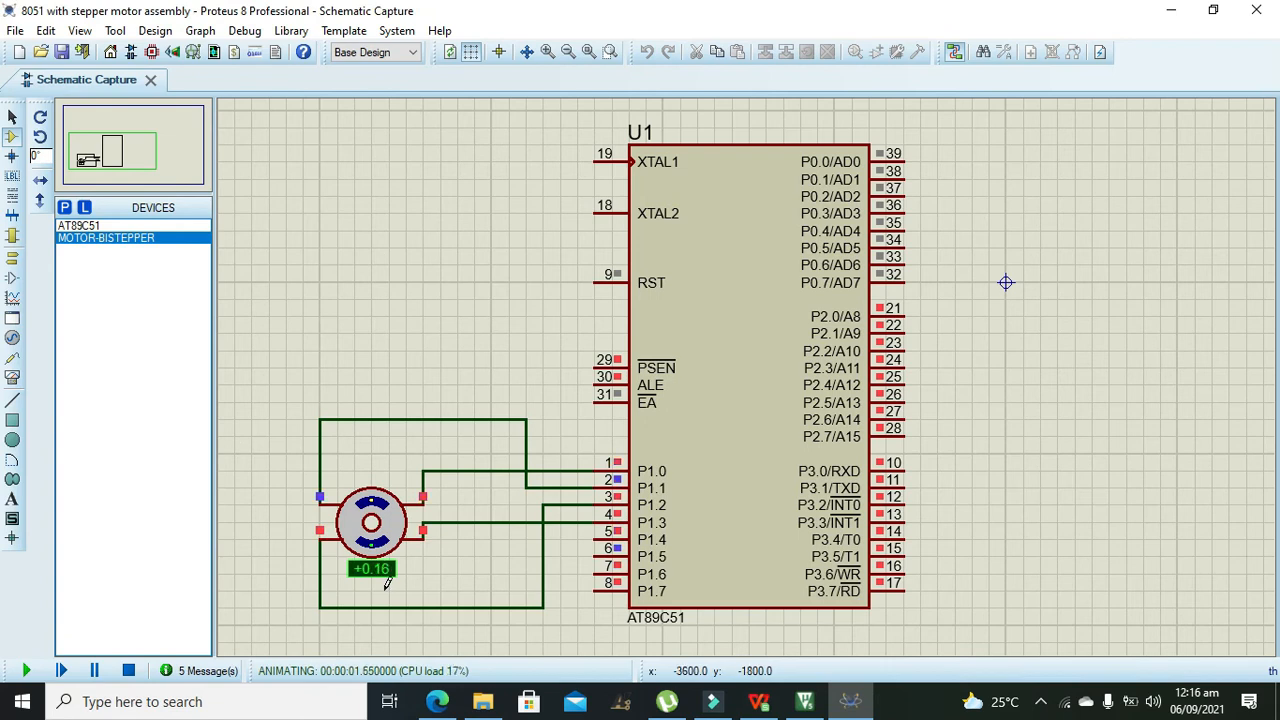